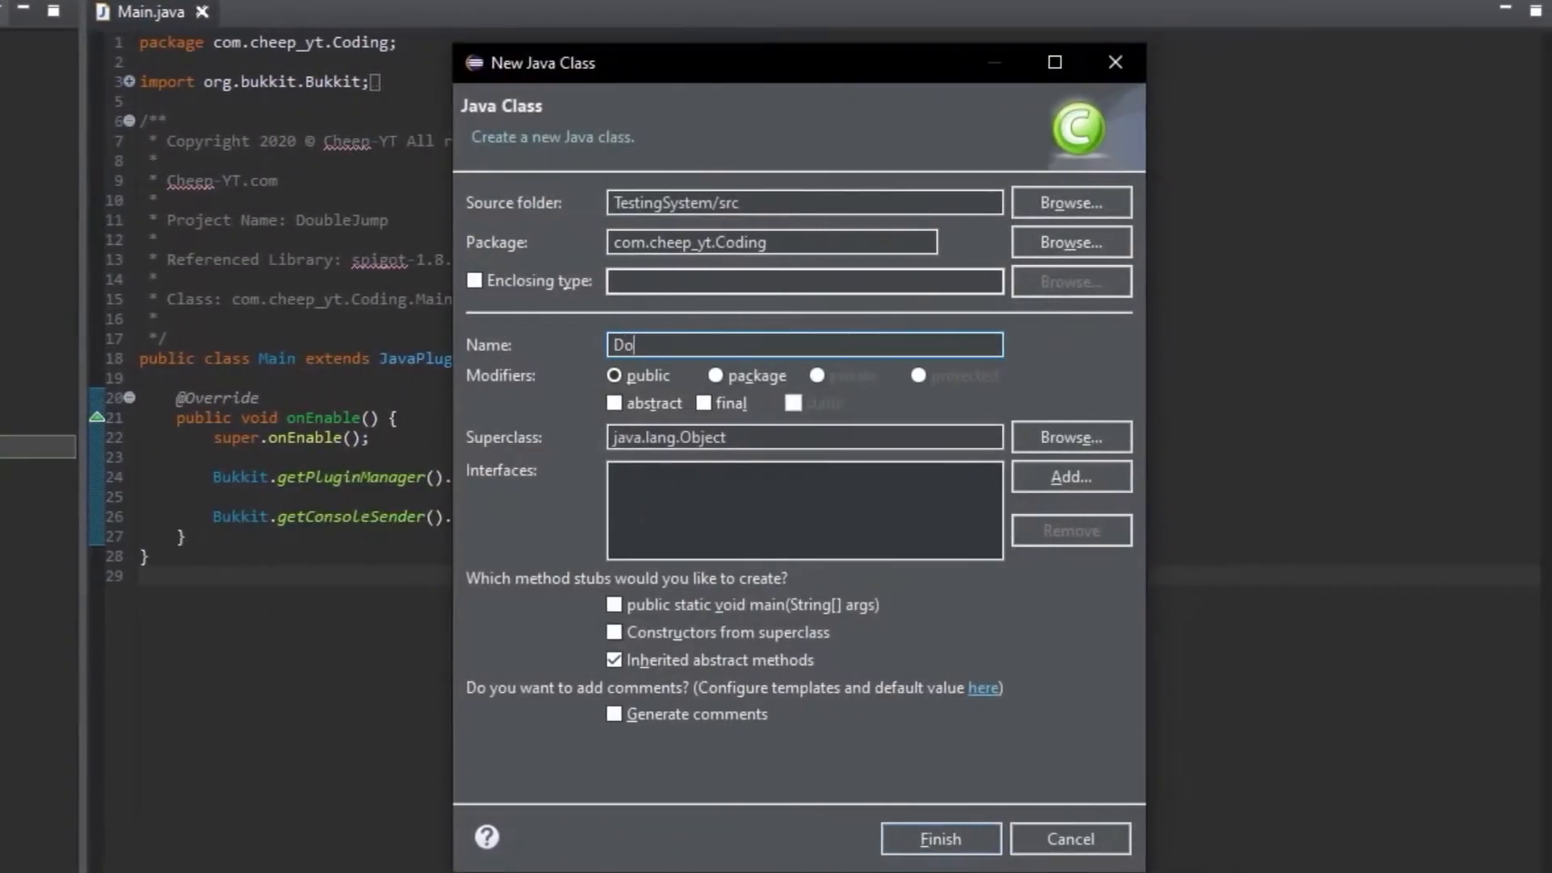
# Step: Finish creating the DoubleJump class in the com.cheep_yt.Coding package
pyautogui.click(940, 838)
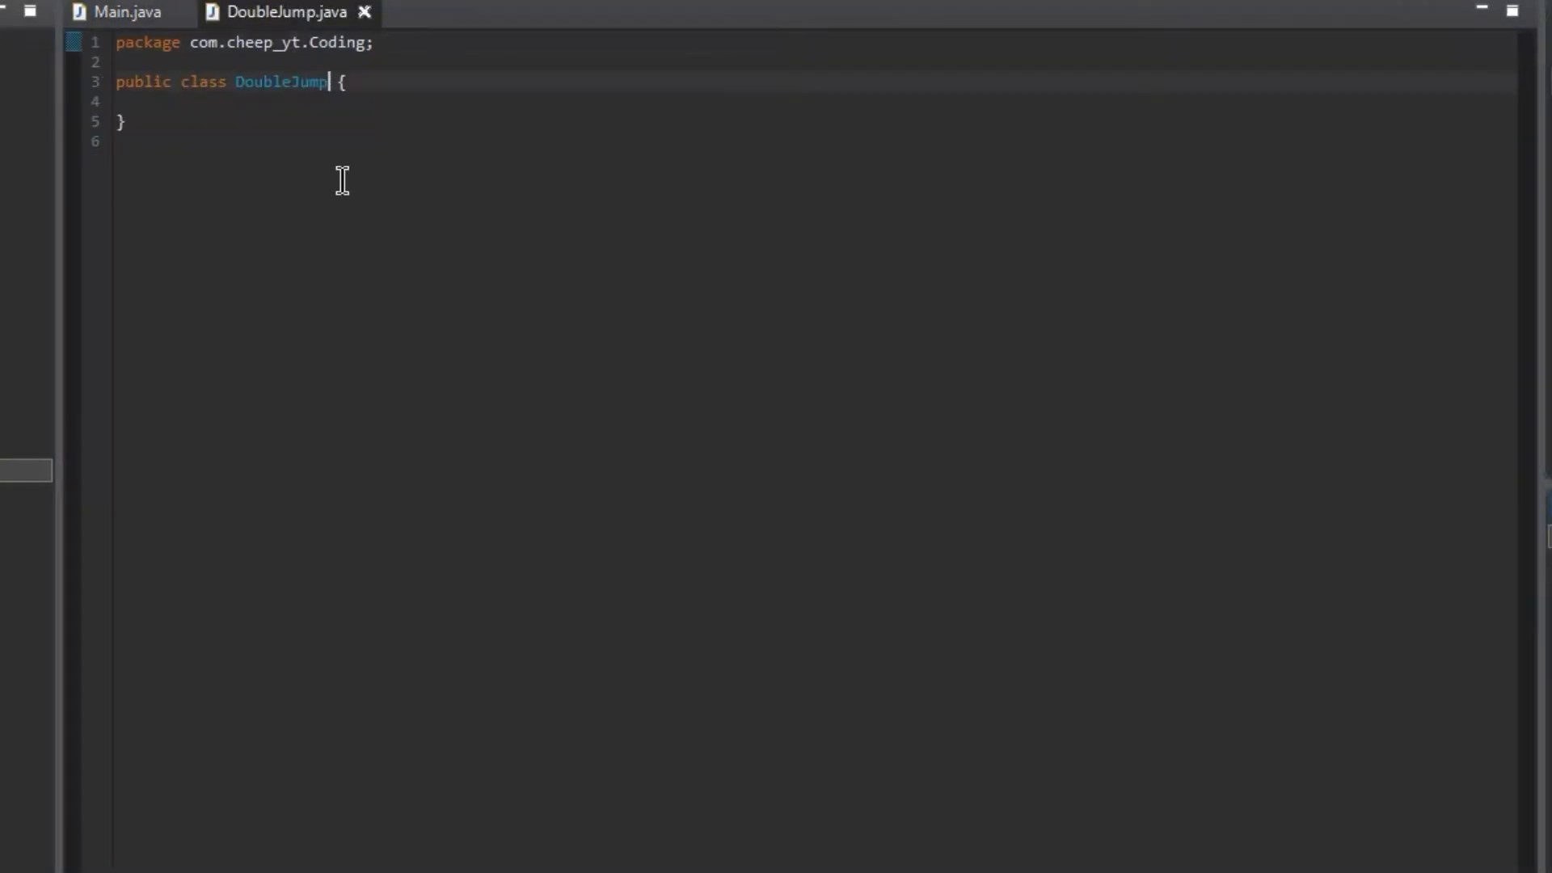
# Step: Make DoubleJump implement Listener and add a static permission String for the doublejump action
pyautogui.write('implementsListener')
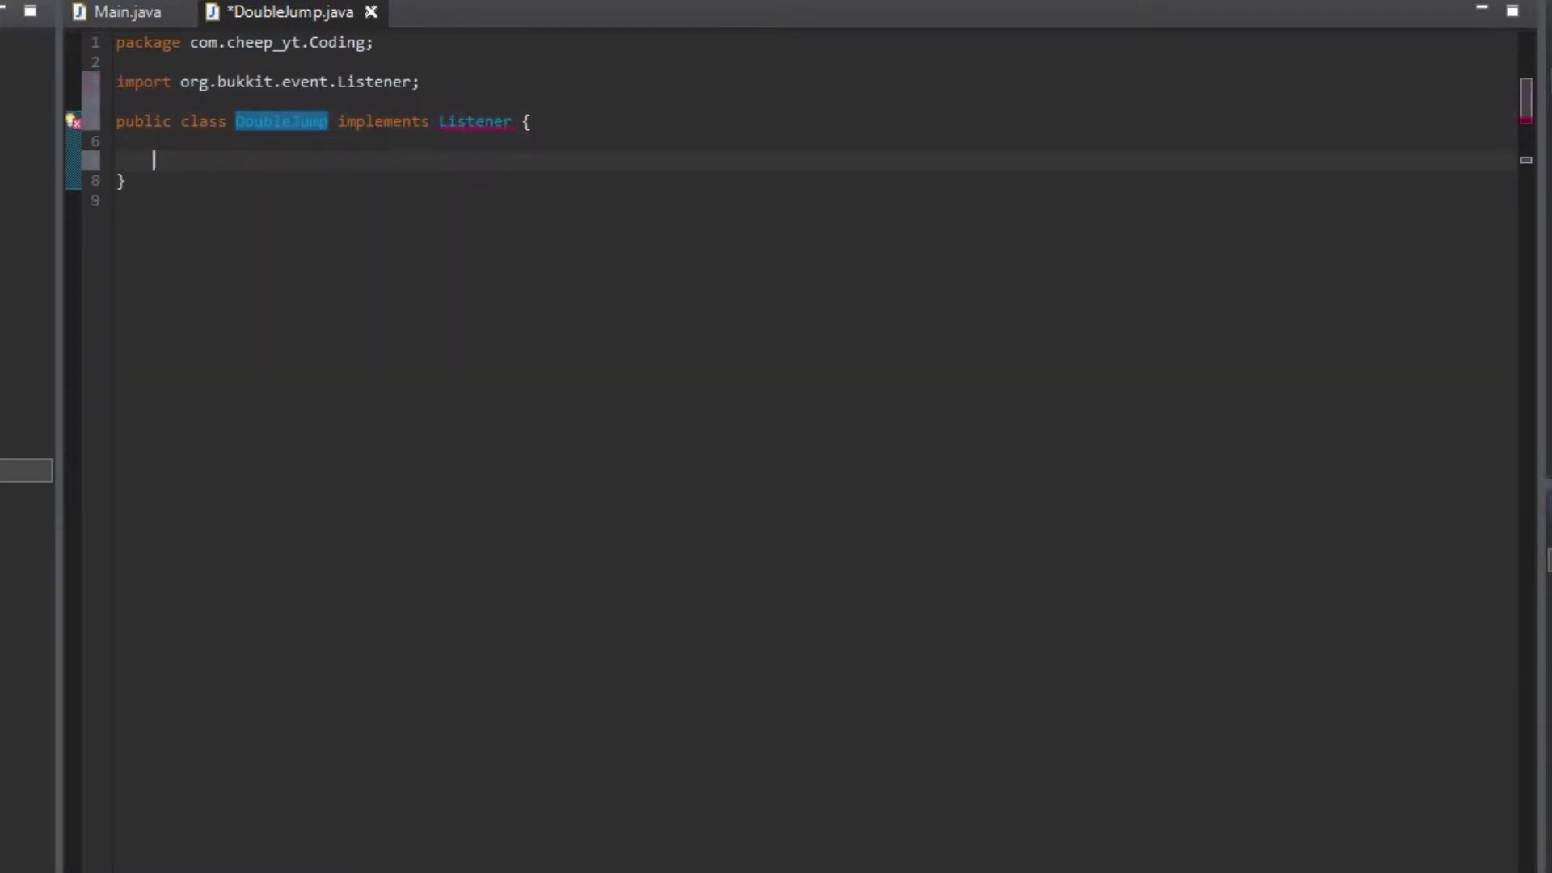
pyautogui.write('static Strin')
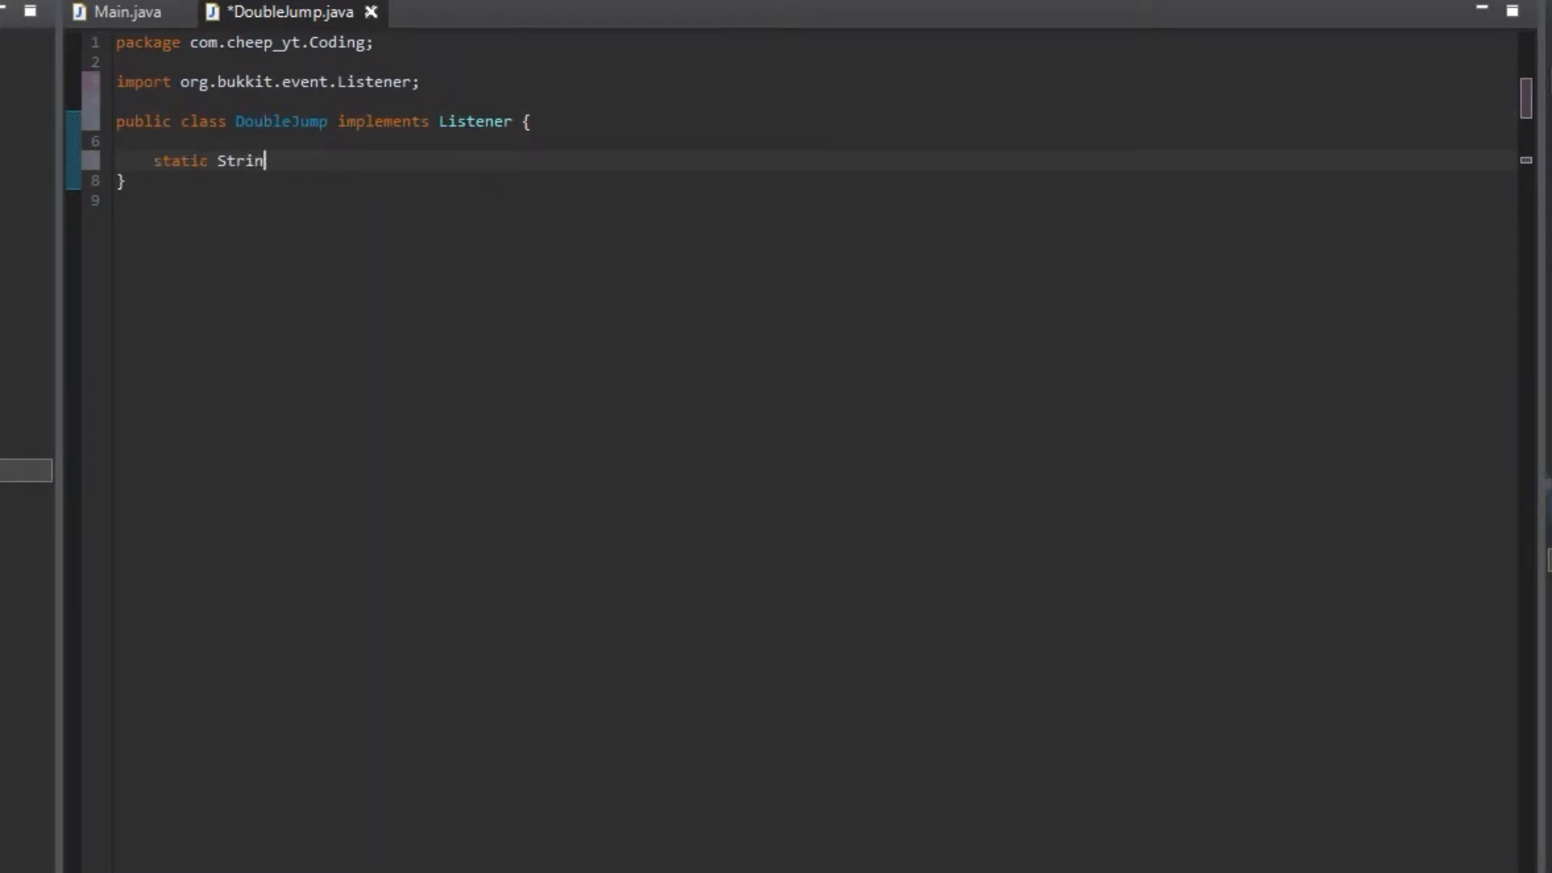
pyautogui.write('g permission = "cheep-')
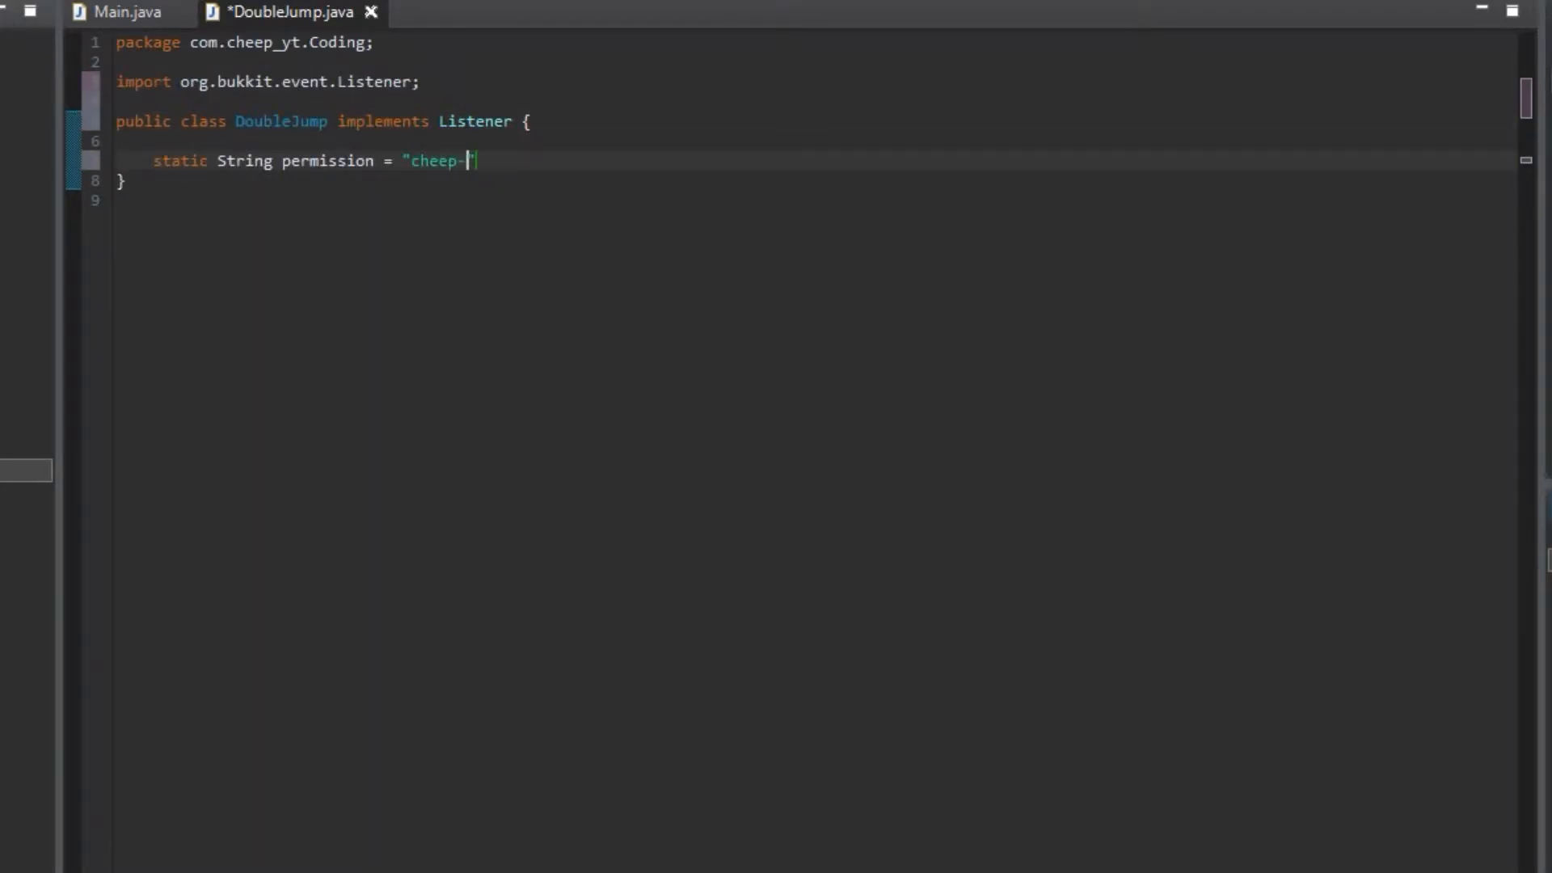
pyautogui.write('.action.doublejump')
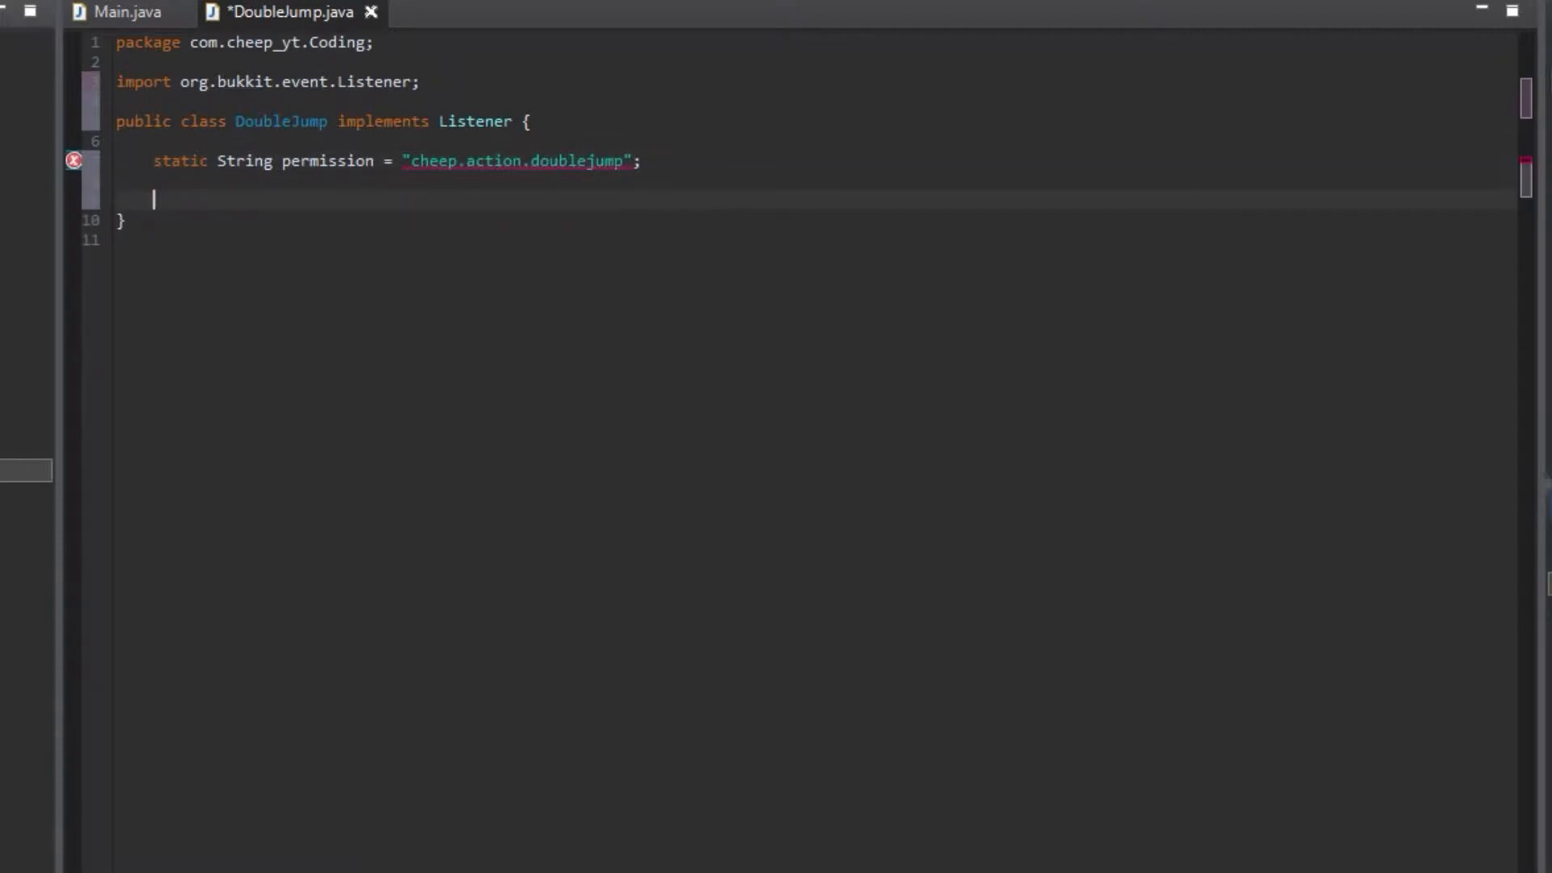
pyautogui.write('@EventHa')
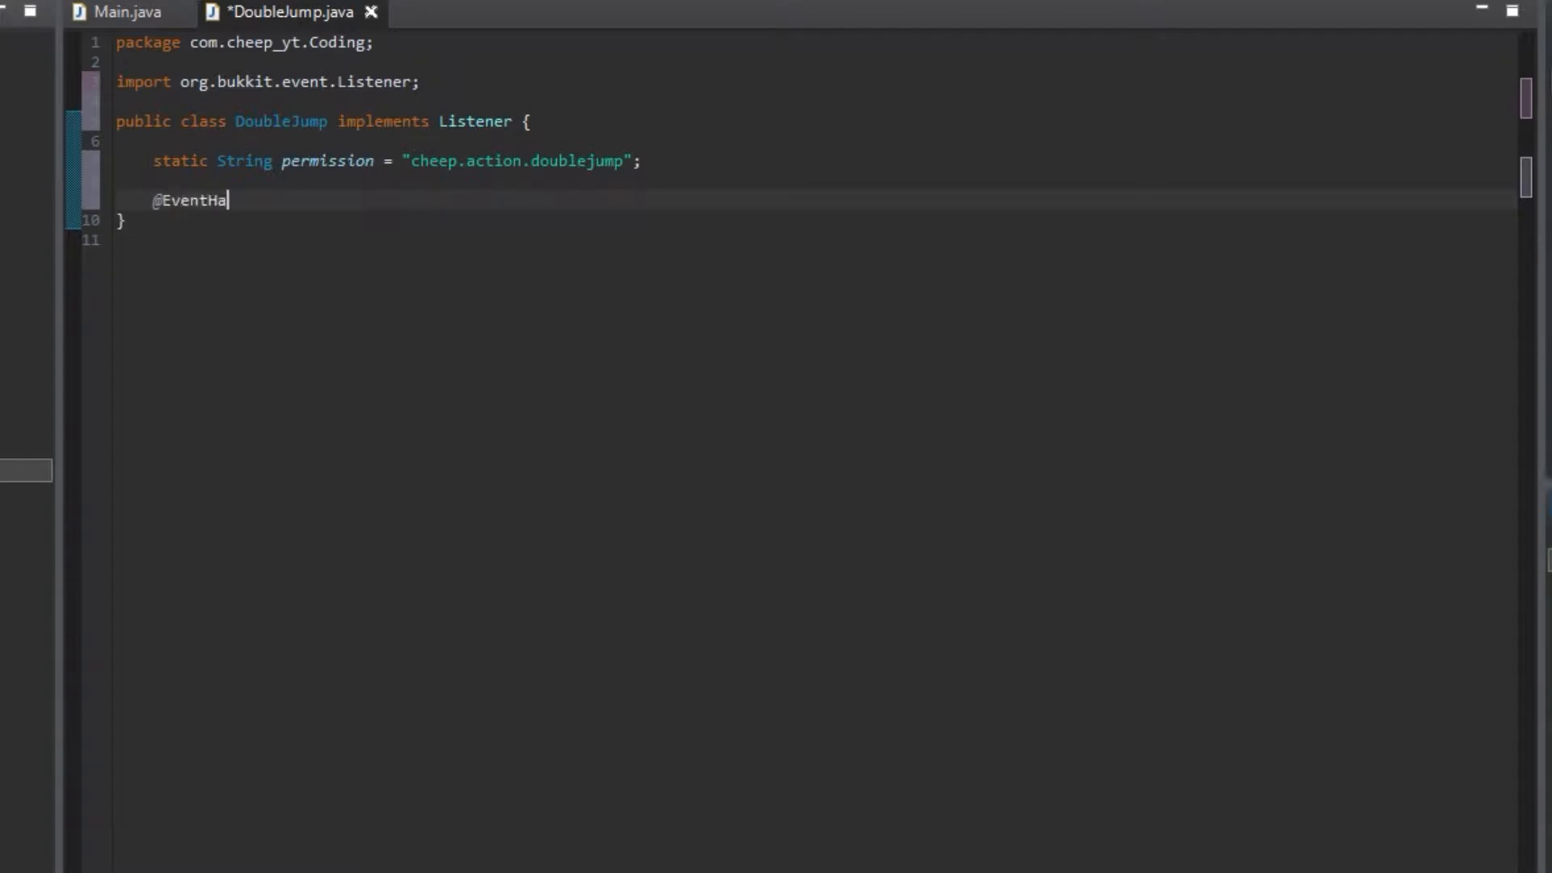
pyautogui.write('ndler')
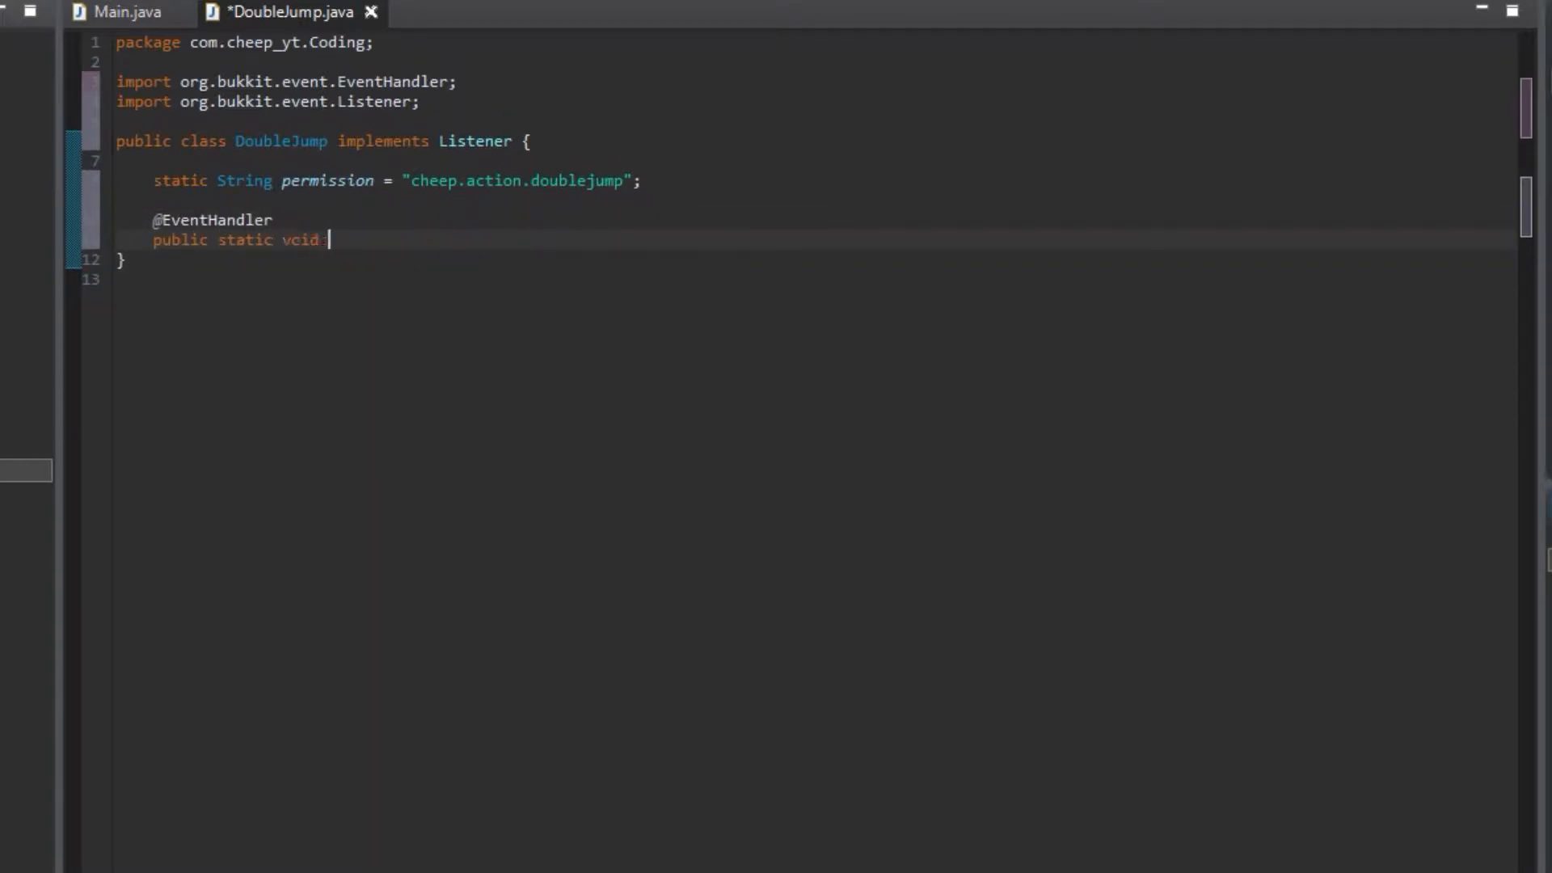
pyautogui.write('onJoin(Player)')
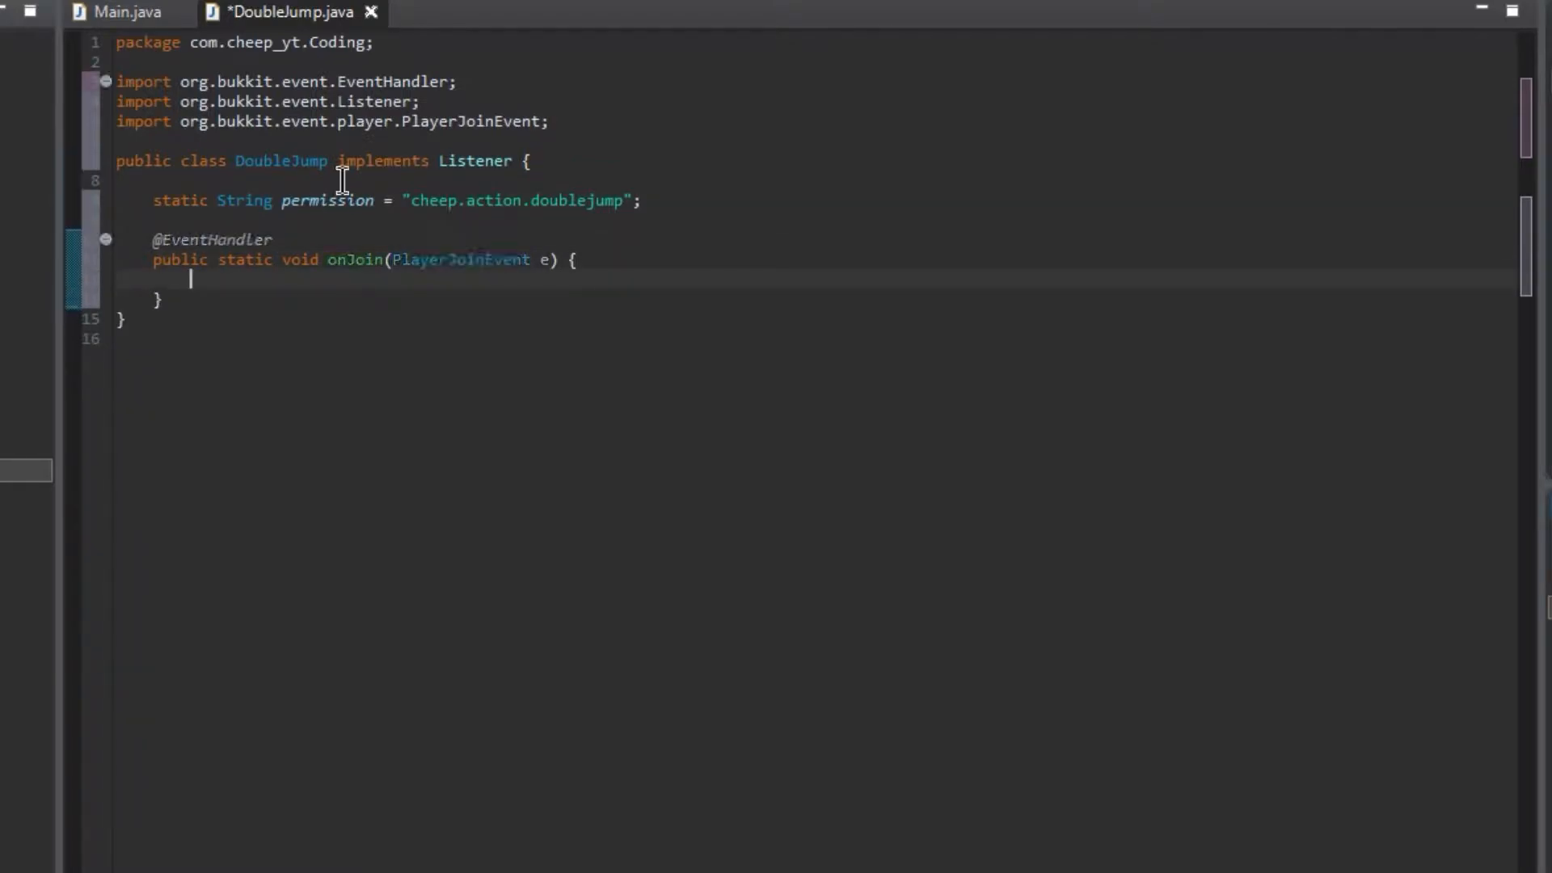
pyautogui.write('if(e.getp')
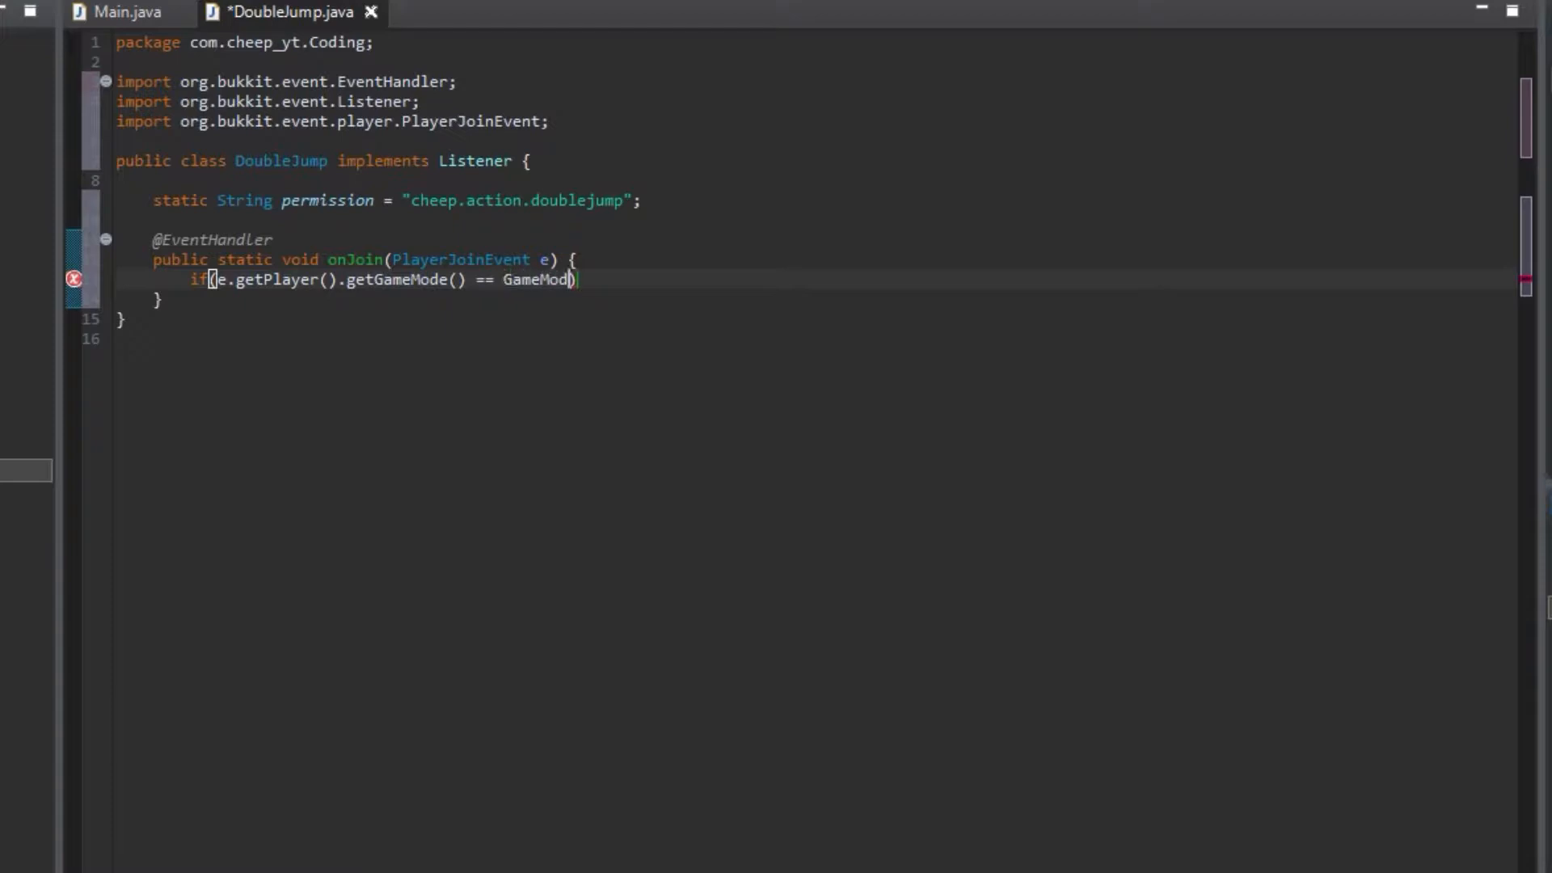
pyautogui.write('.SURVIVAL && e.getPlayer(')
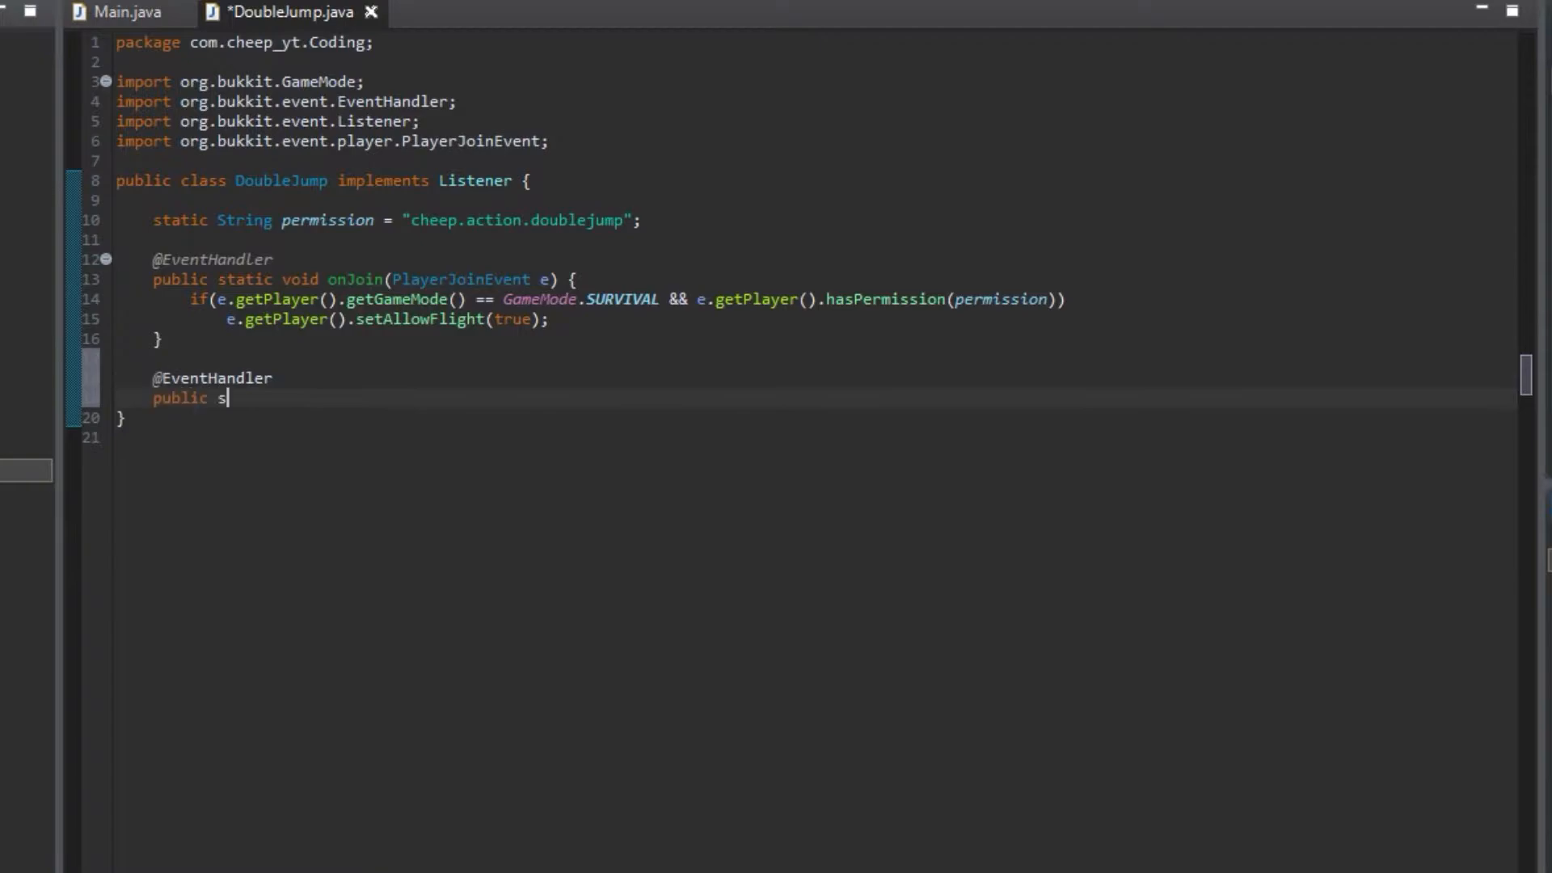
# Step: Declare onDoubleJump(PlayerToggleFlightEvent) and check for survival mode and the permission
pyautogui.write('tatic void onDoubleJum')
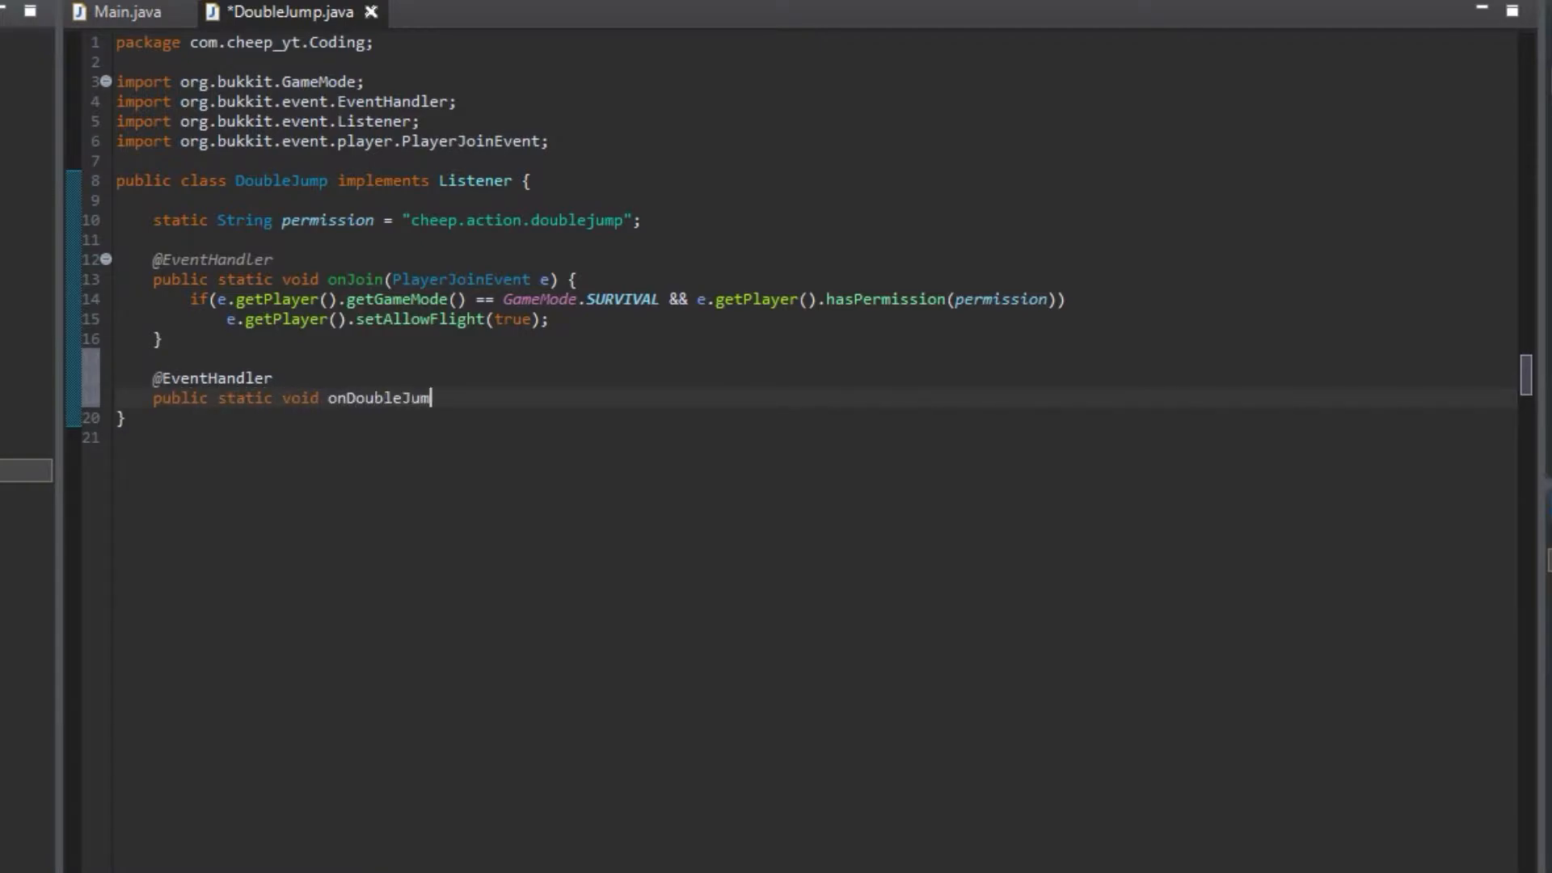
pyautogui.write('(PlayerToggleFlightEvent e) {')
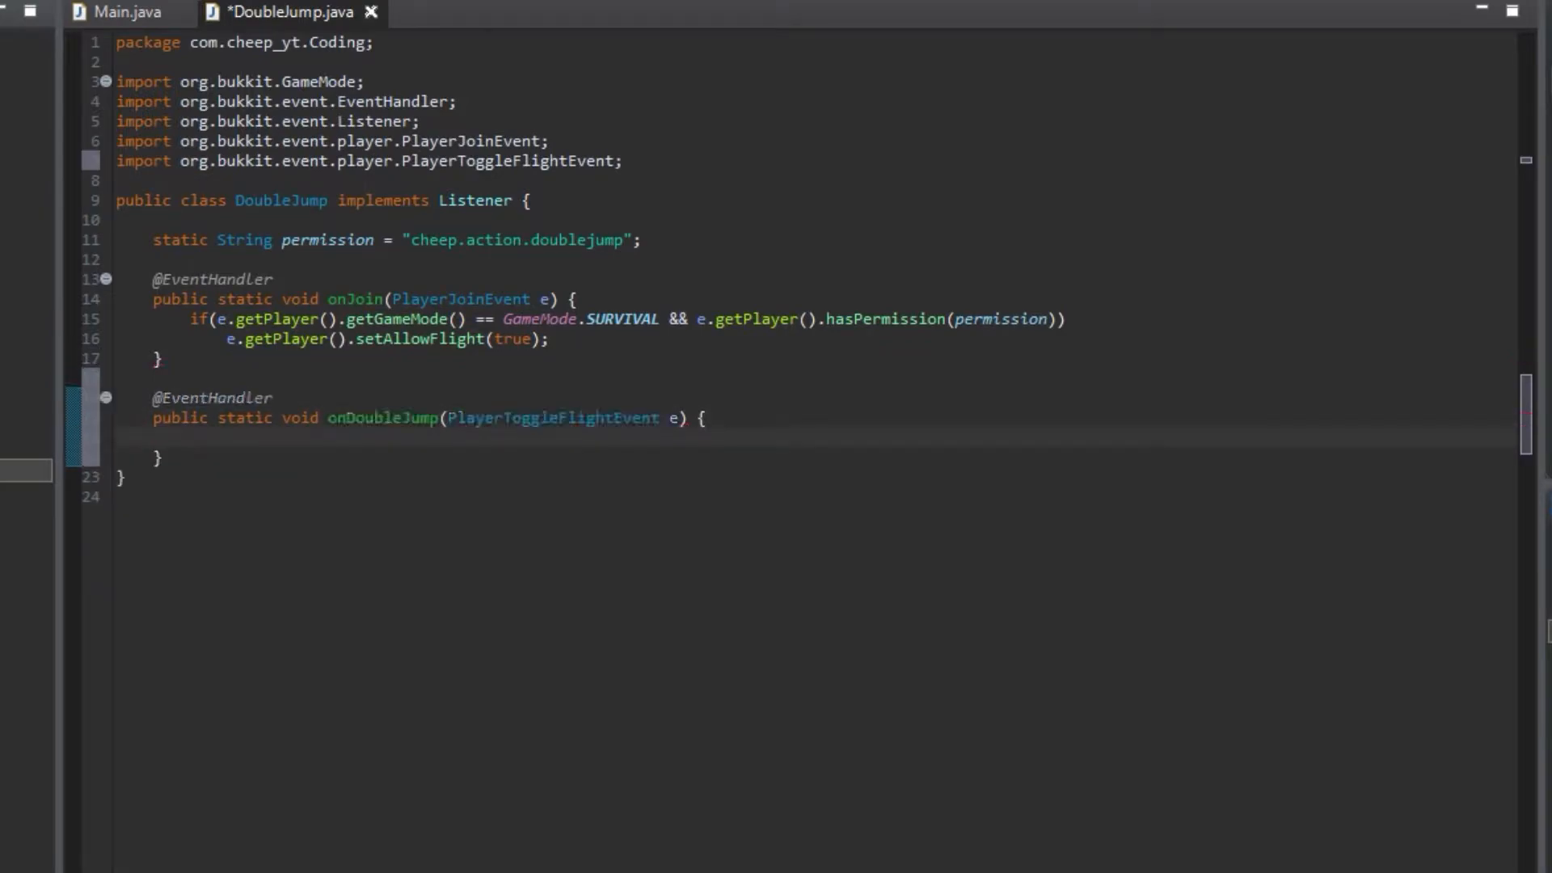
pyautogui.write('Player p = e.getplayer();')
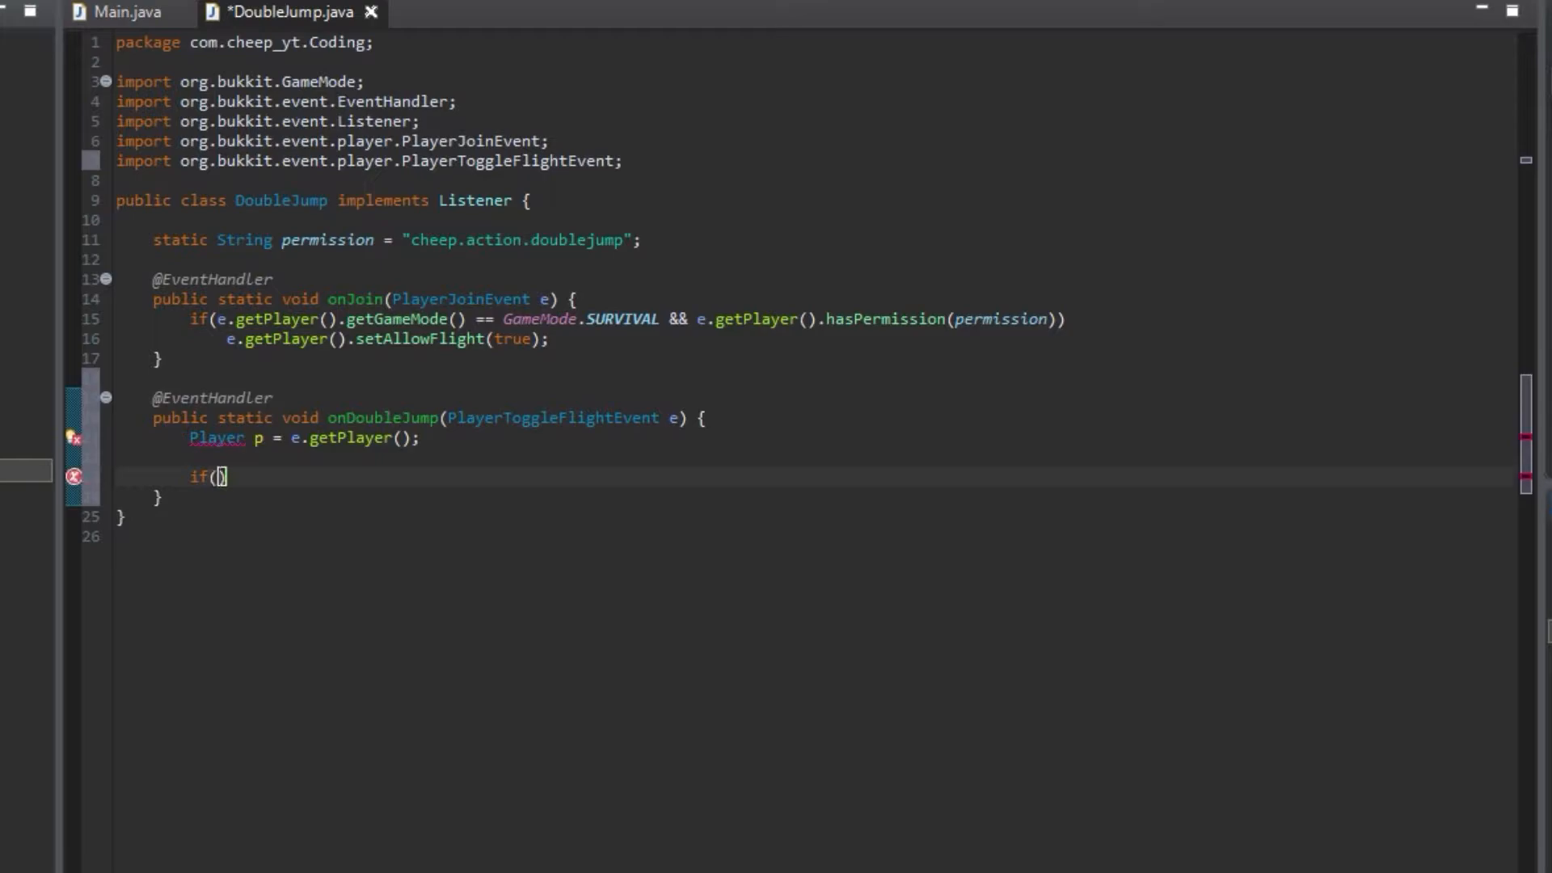
pyautogui.write('e.getPlayer().getGameMode() == G')
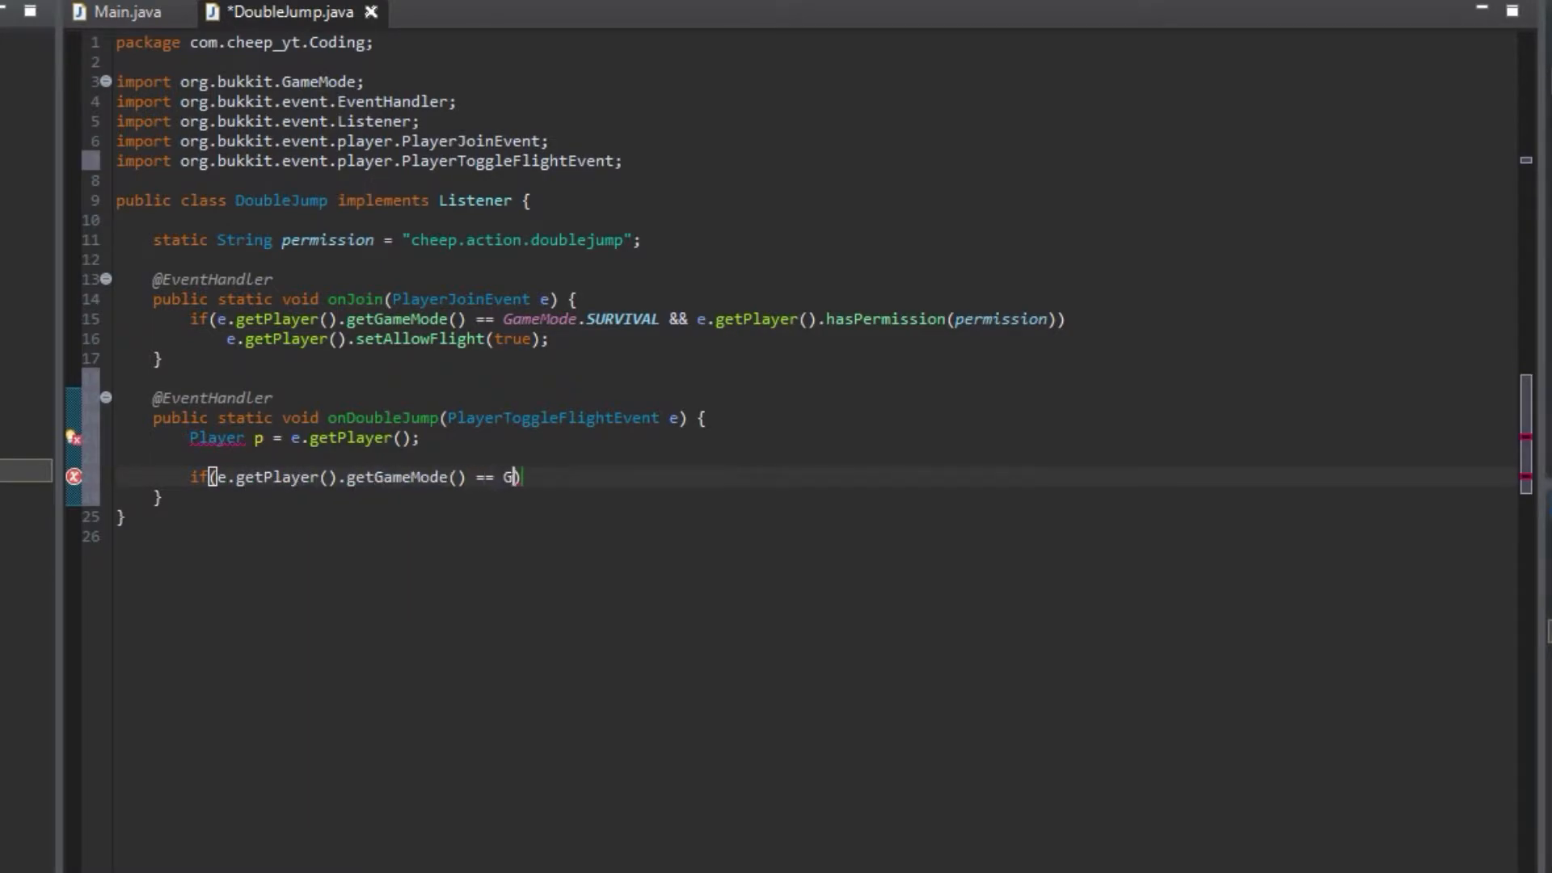
pyautogui.write('ameMode.sur')
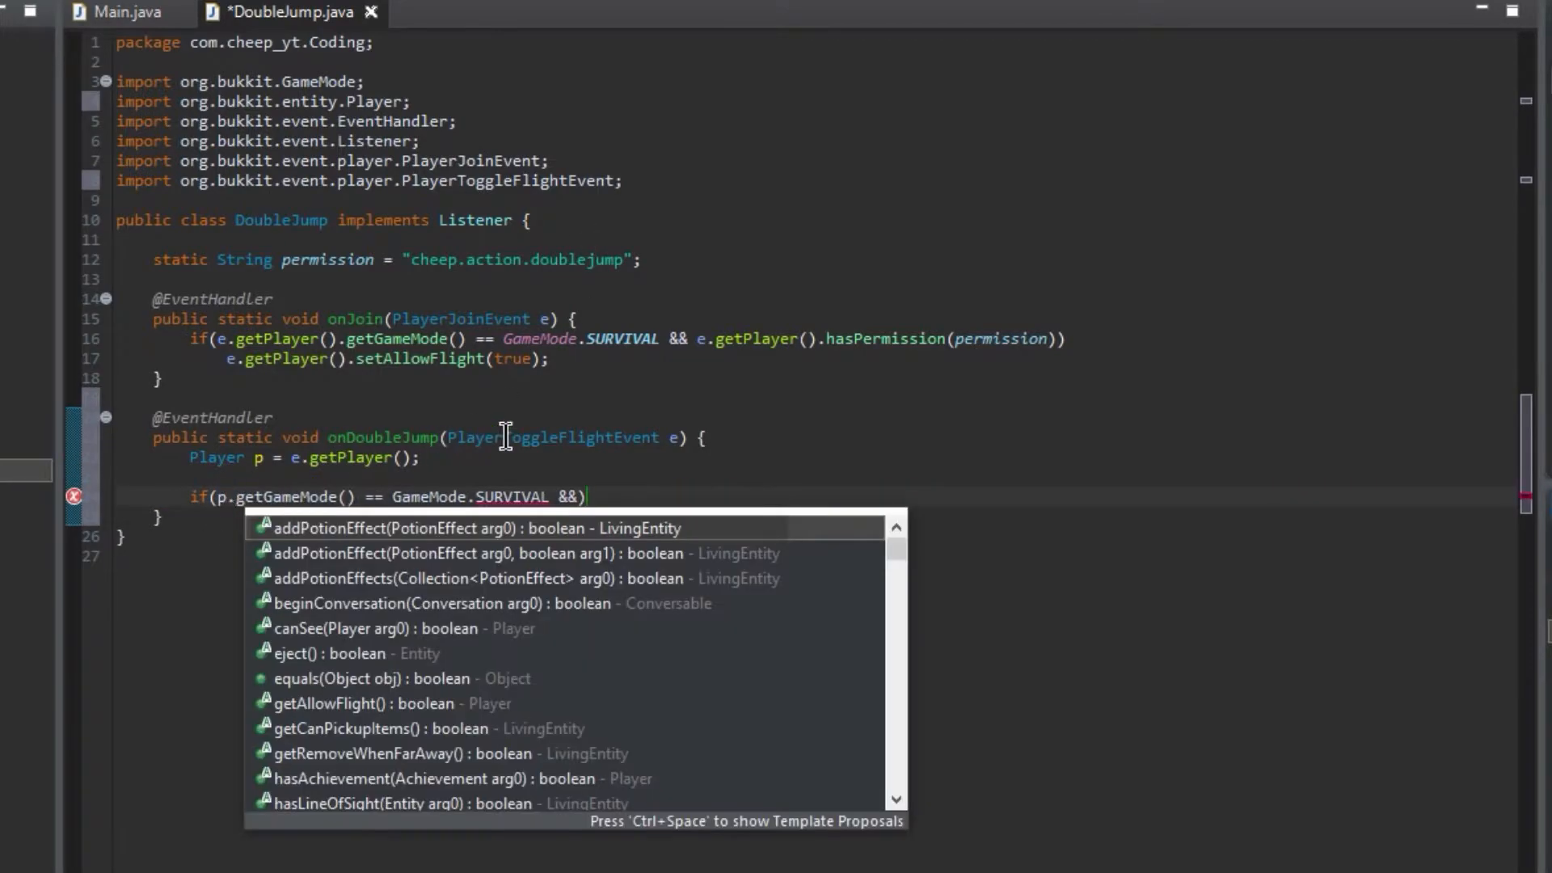
pyautogui.write('p.hasPermission(permission')
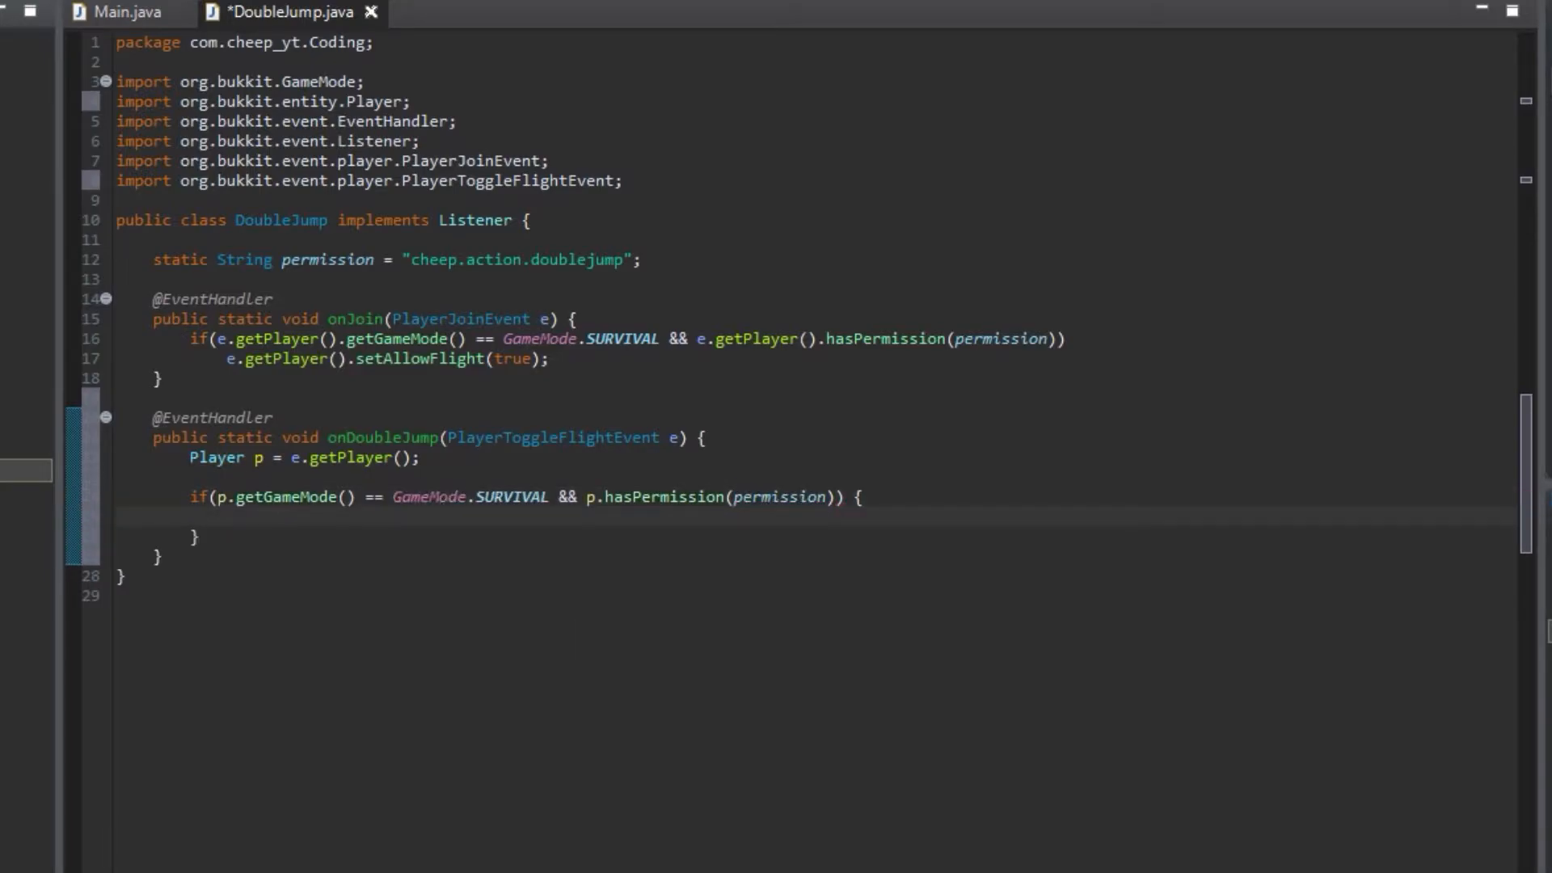
# Step: Check flying and the block below, then set the player's upward velocity Y to 1
pyautogui.write('if(e.isfly)')
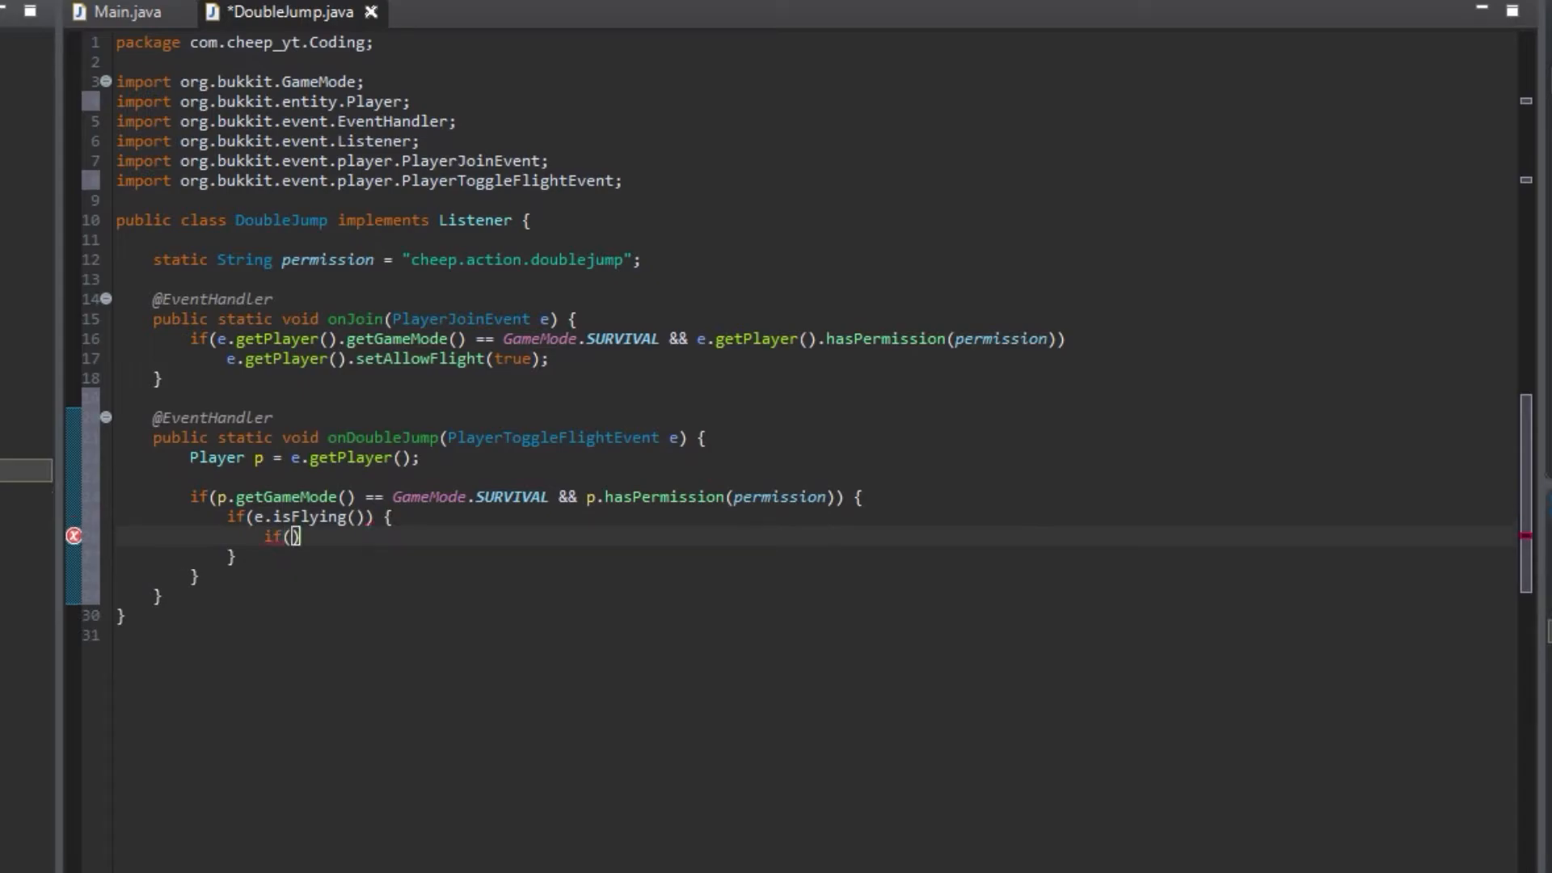
pyautogui.write('p.getLocation().subtract(0, 2, 0')
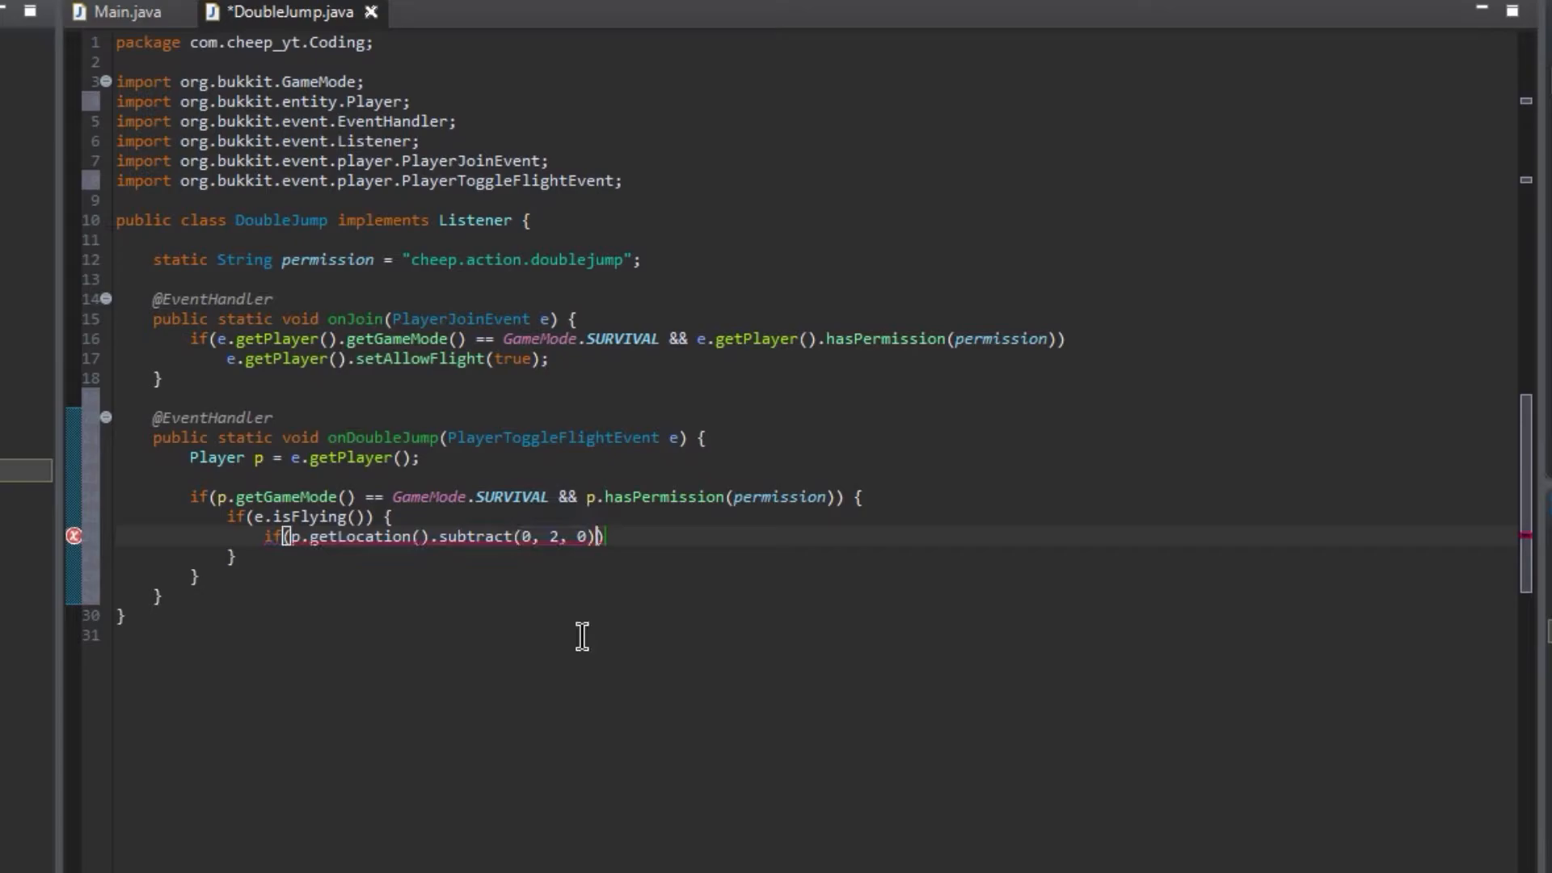
pyautogui.write('.getBlock().getty')
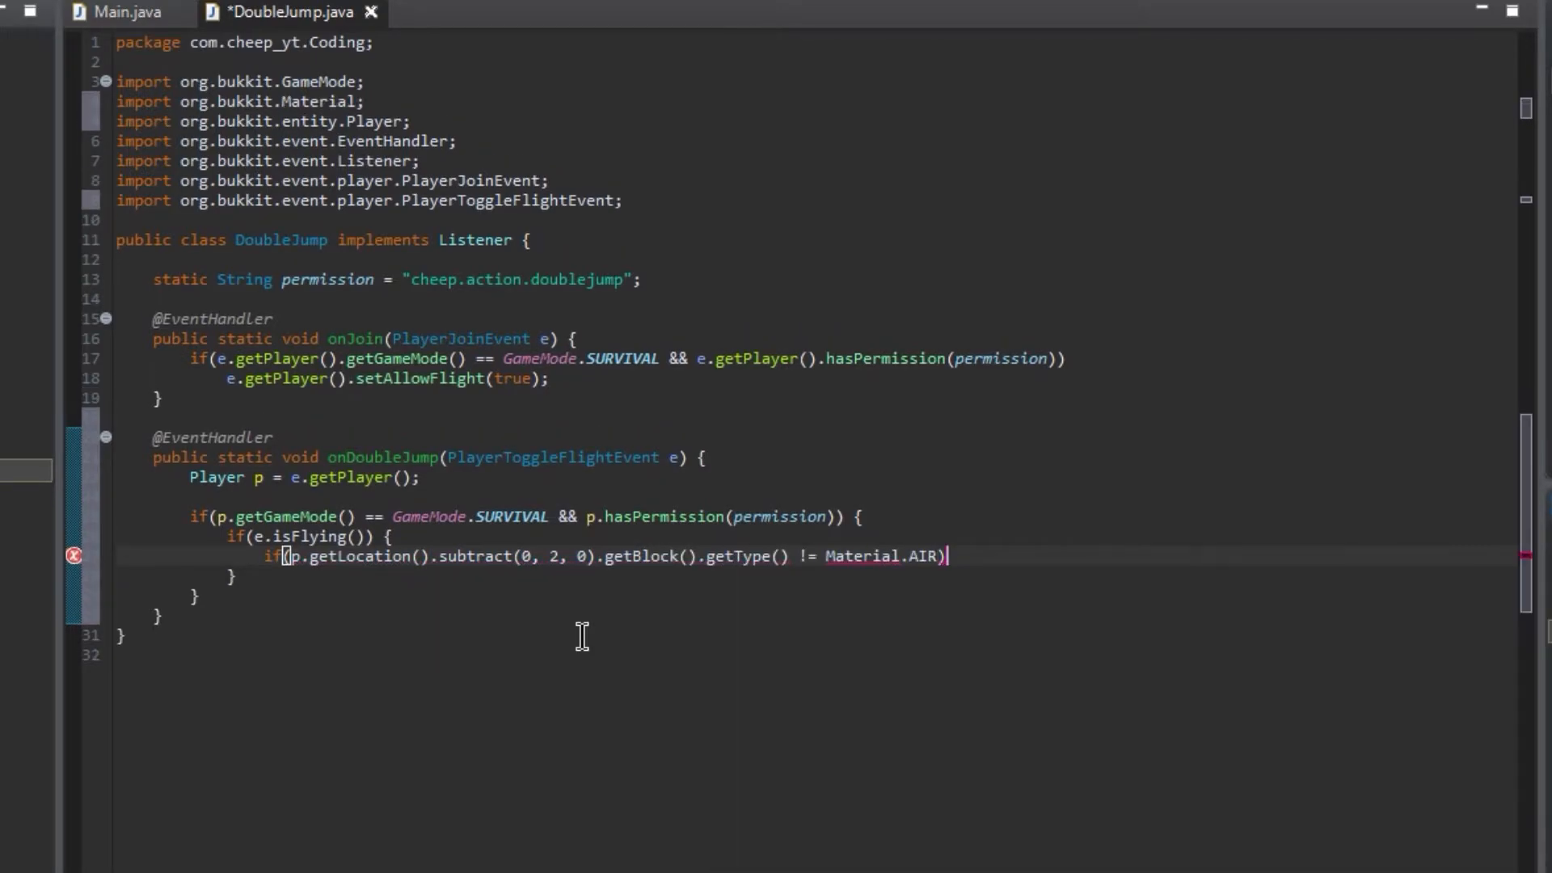
pyautogui.write('p.setVelocity(p.getlocation().getDirection().multiply(1).);')
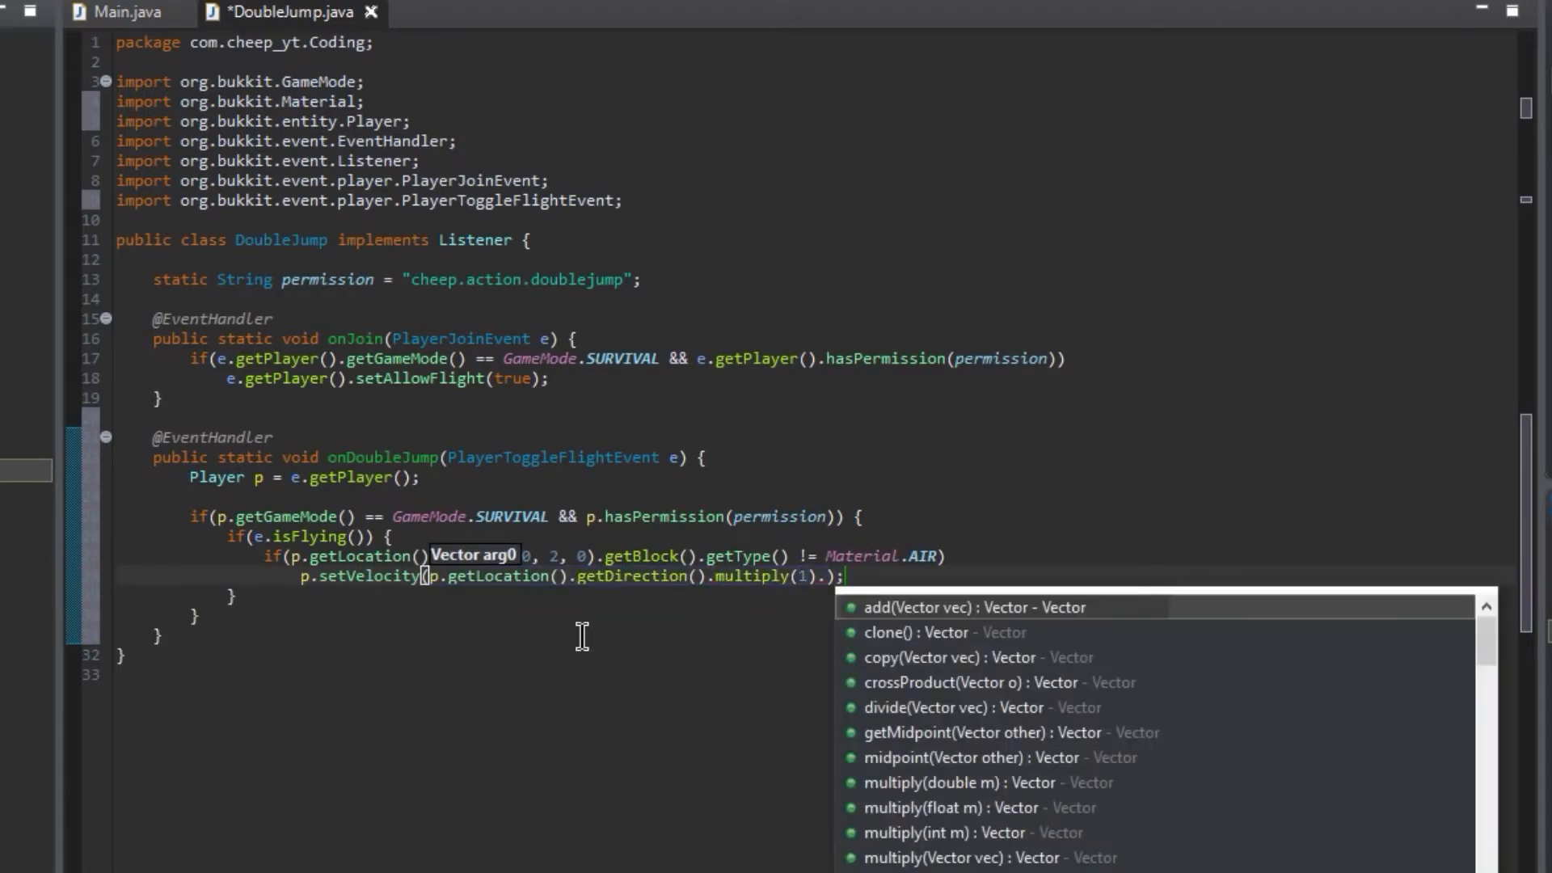
pyautogui.write('.setY(1)')
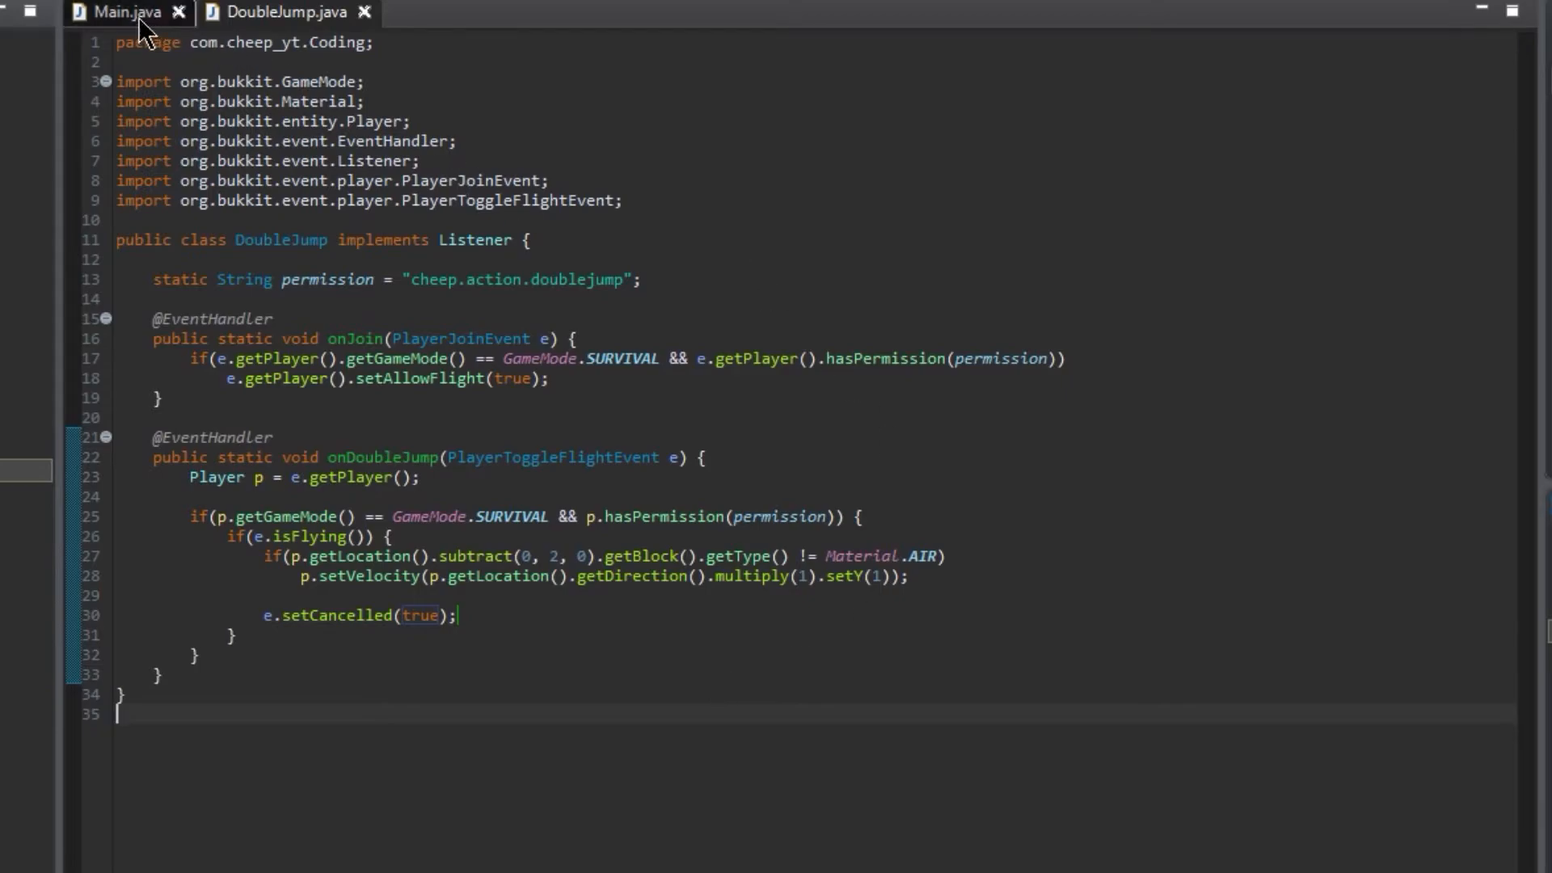
# Step: In Main.java's onEnable, start a Bukkit.getPluginManager() registerEvents line for DoubleJump
pyautogui.click(113, 12)
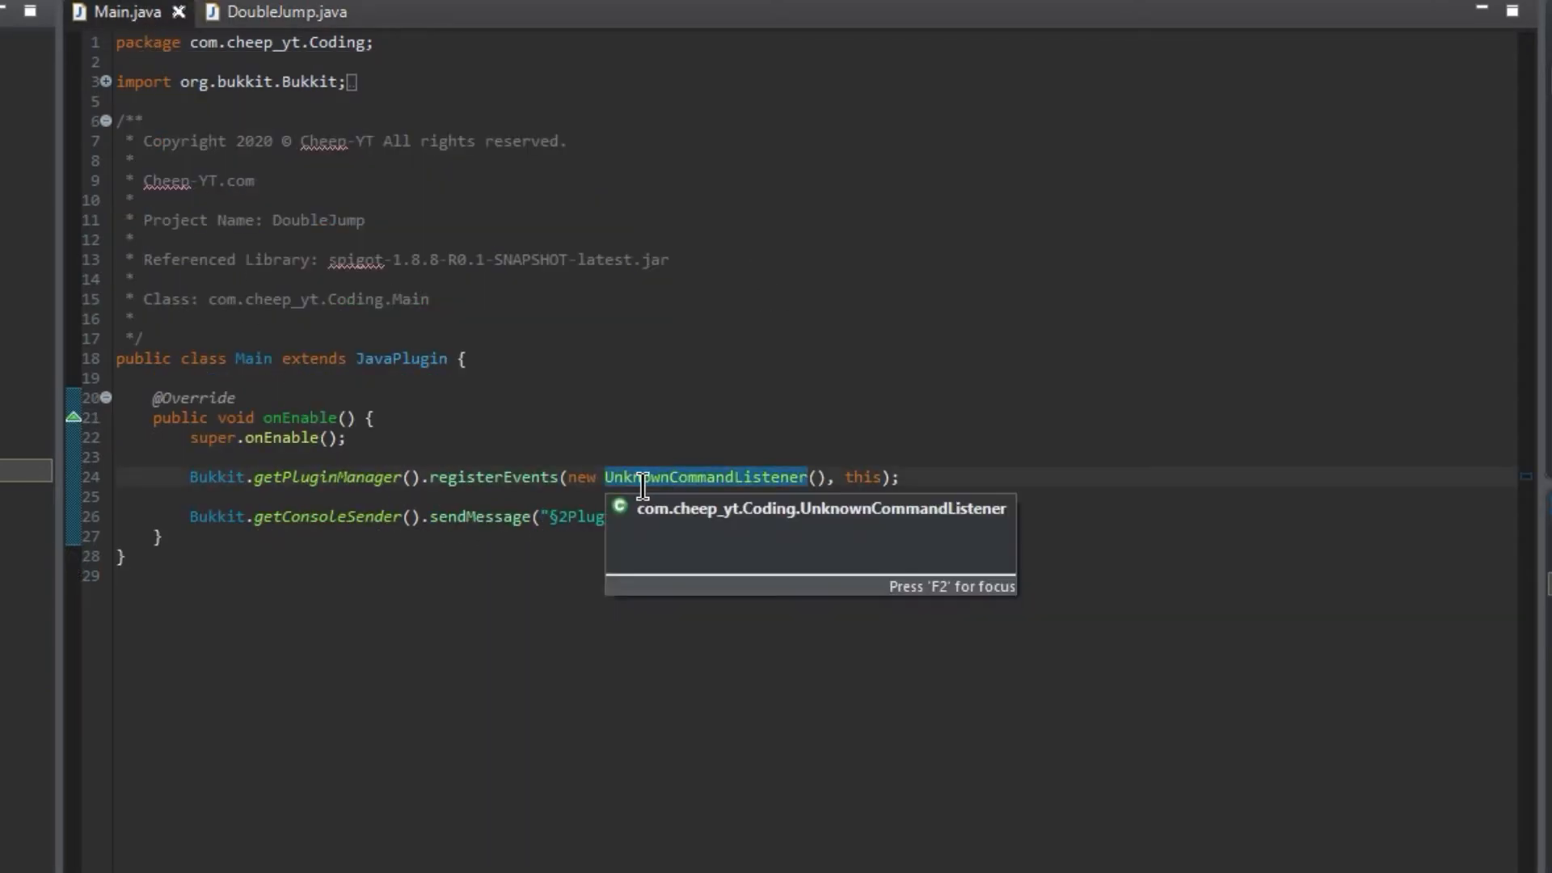
pyautogui.write('Bukkit.getplu')
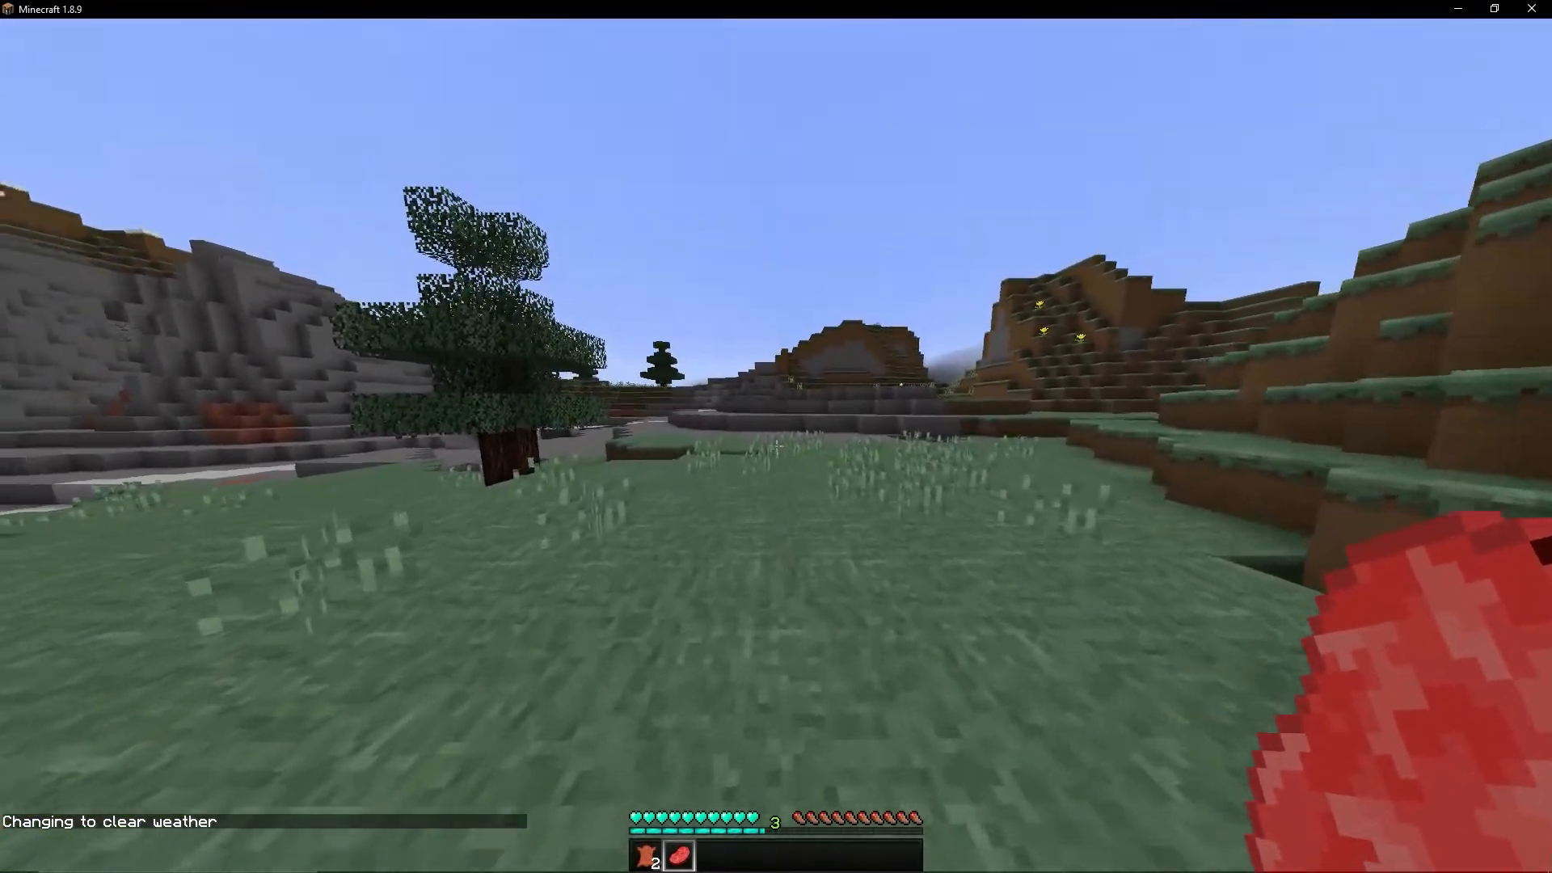
pyautogui.moveTo(776, 445)
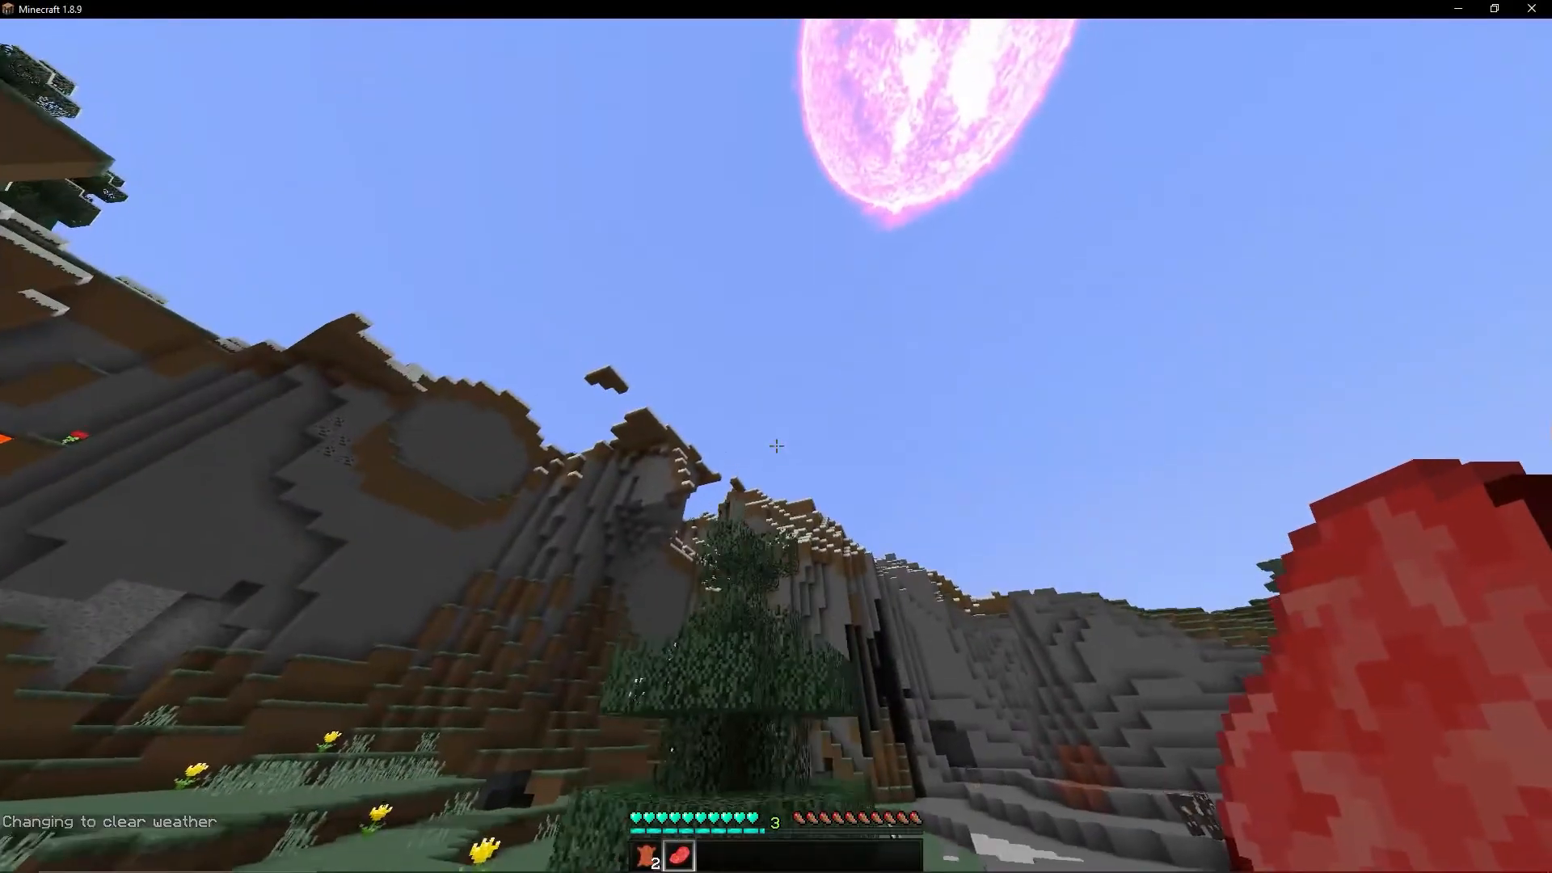
pyautogui.moveTo(776, 467)
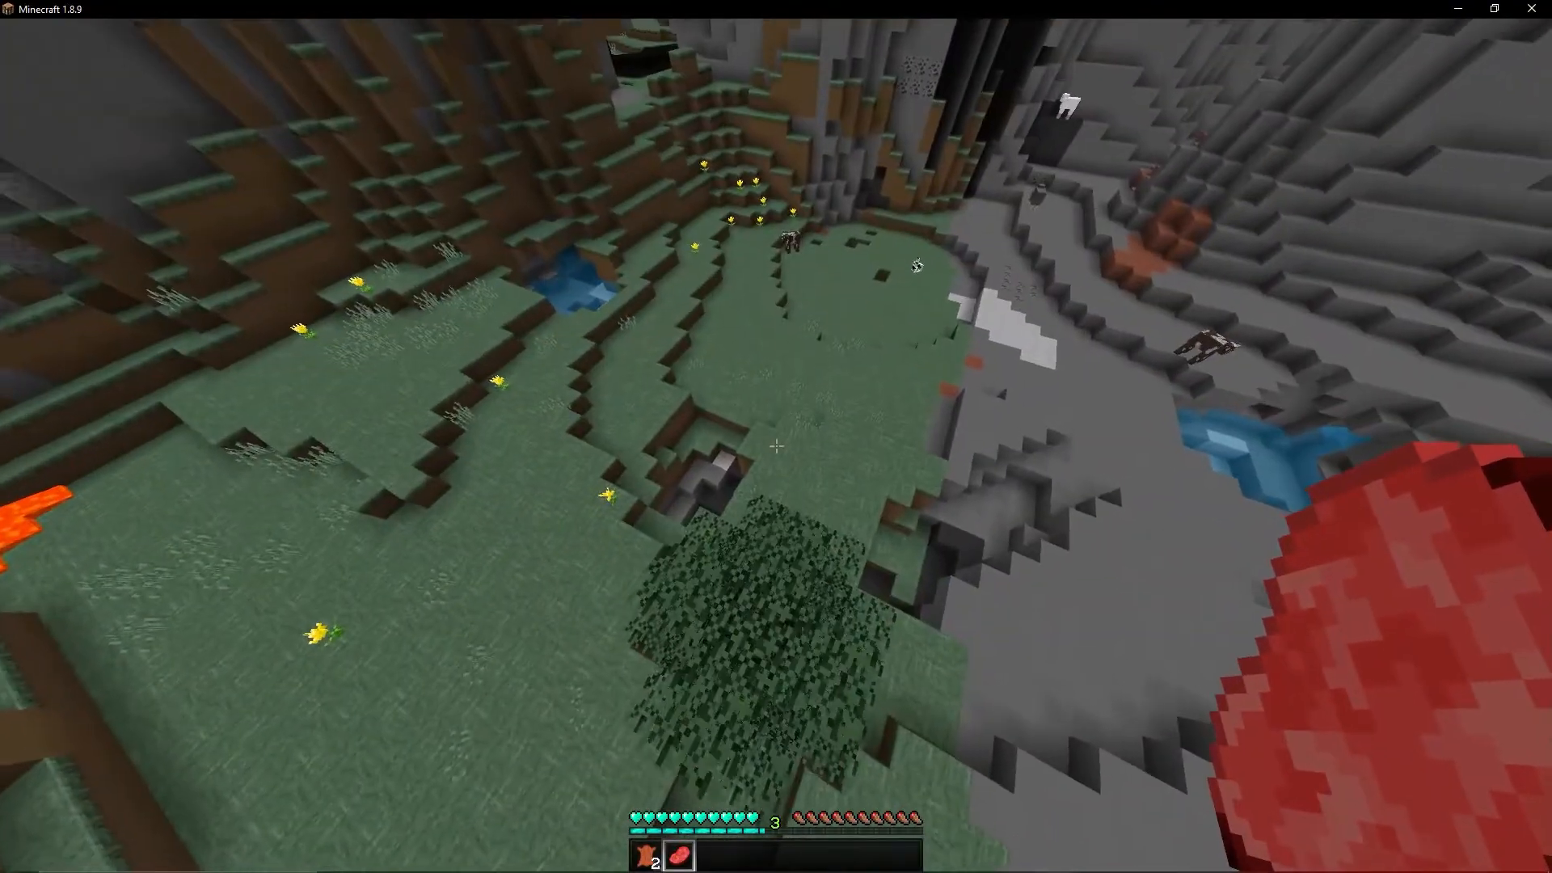
pyautogui.moveTo(776, 445)
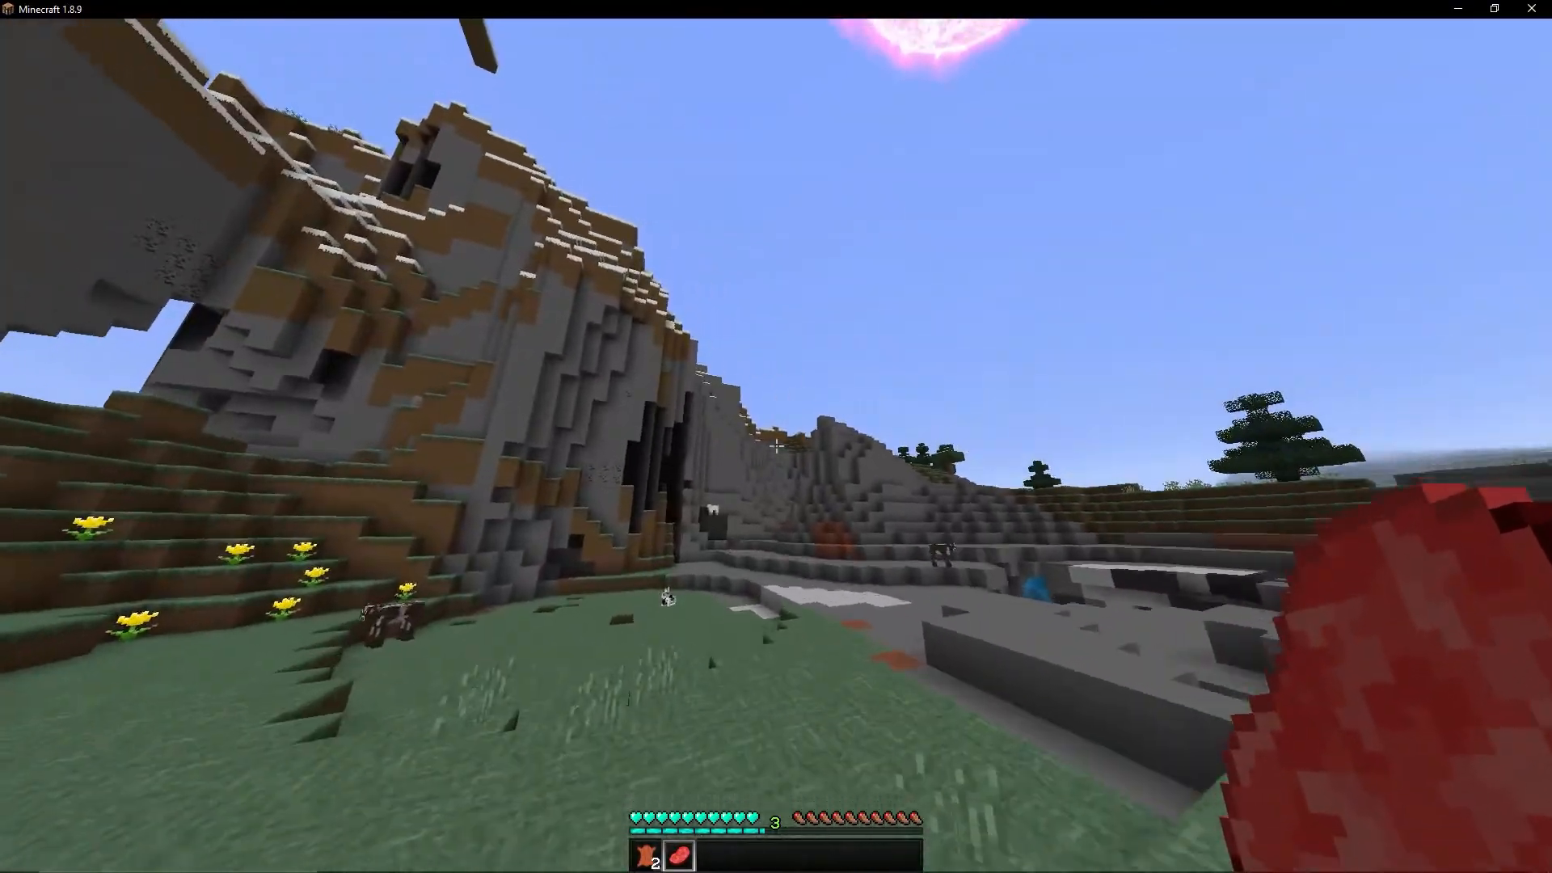